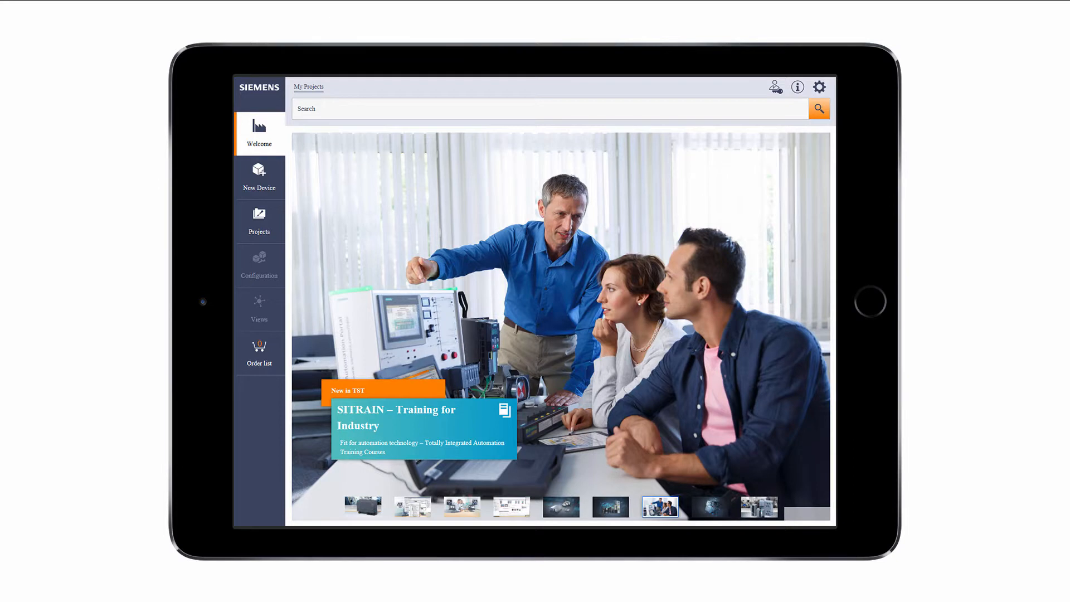
Step: Open the BGT_furnace1_expansion project's order list showing per-device prices and total
left_click(708, 507)
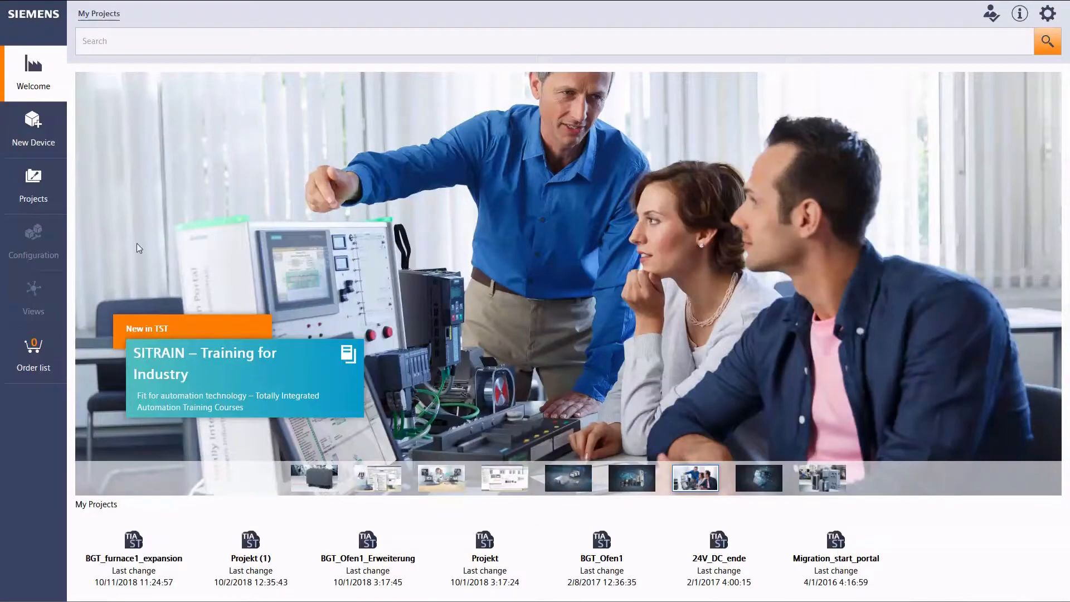
mouse_move(148, 546)
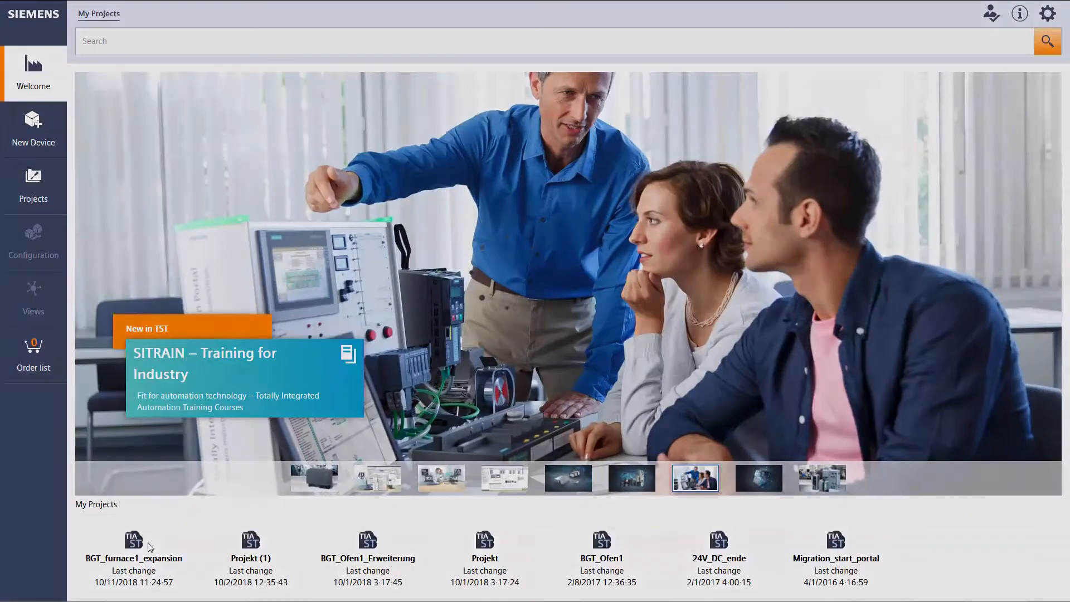
double_click(133, 538)
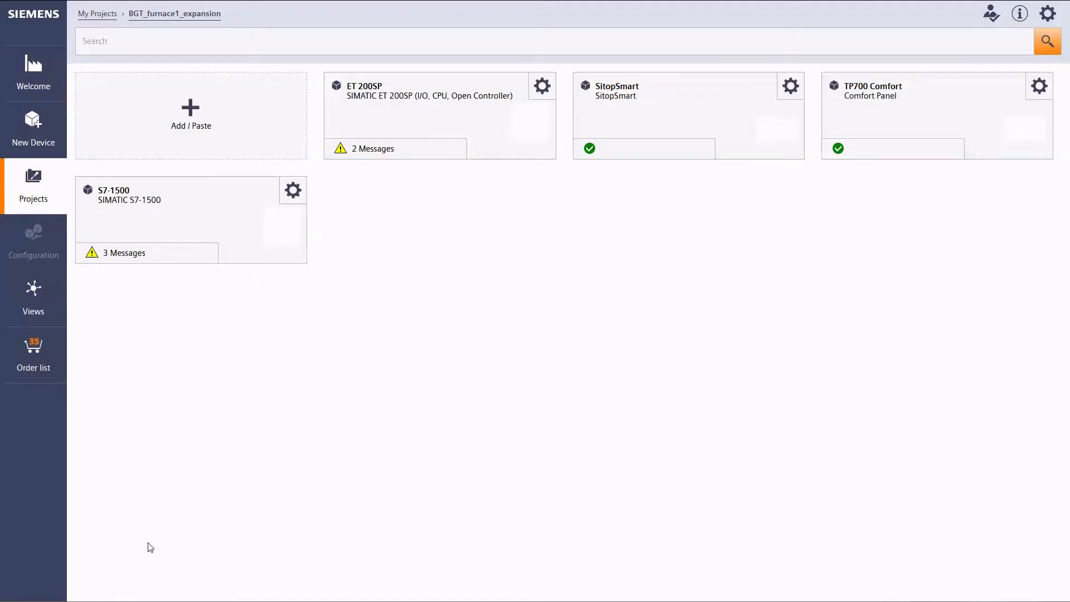
left_click(33, 351)
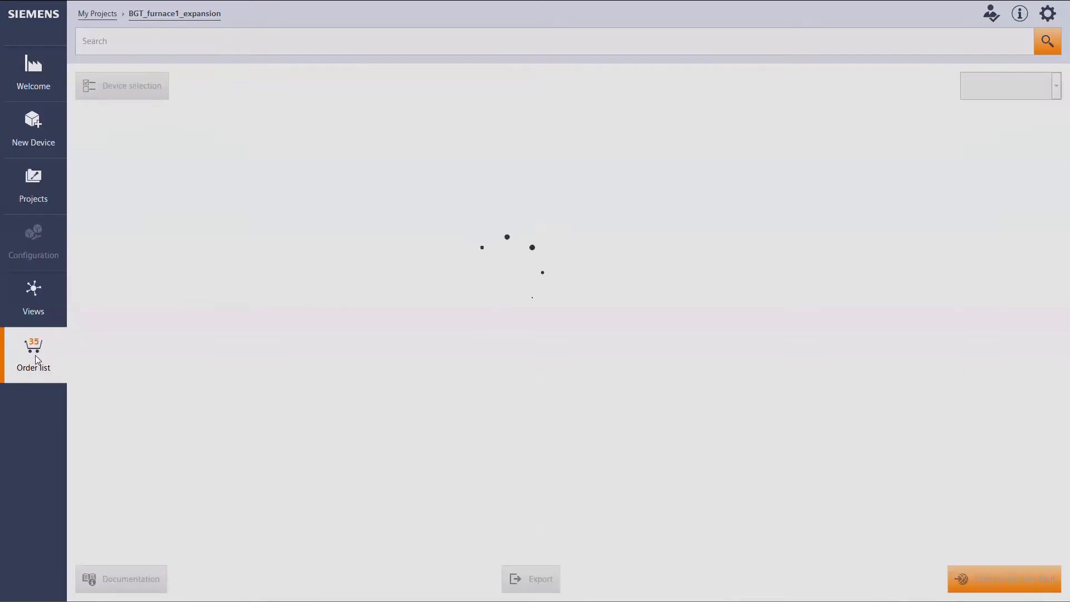
left_click(33, 355)
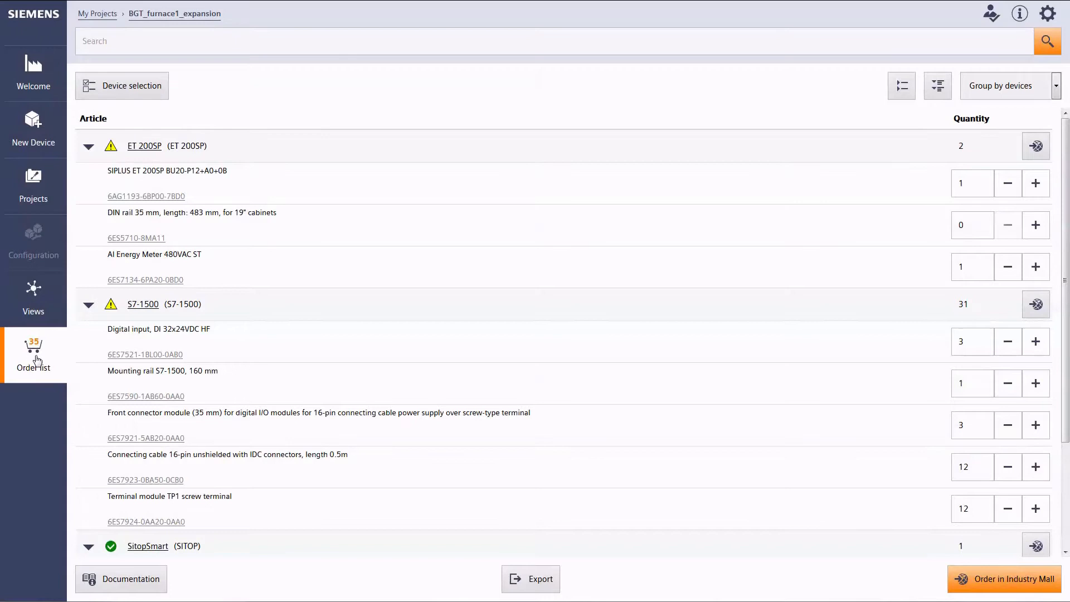
left_click(936, 85)
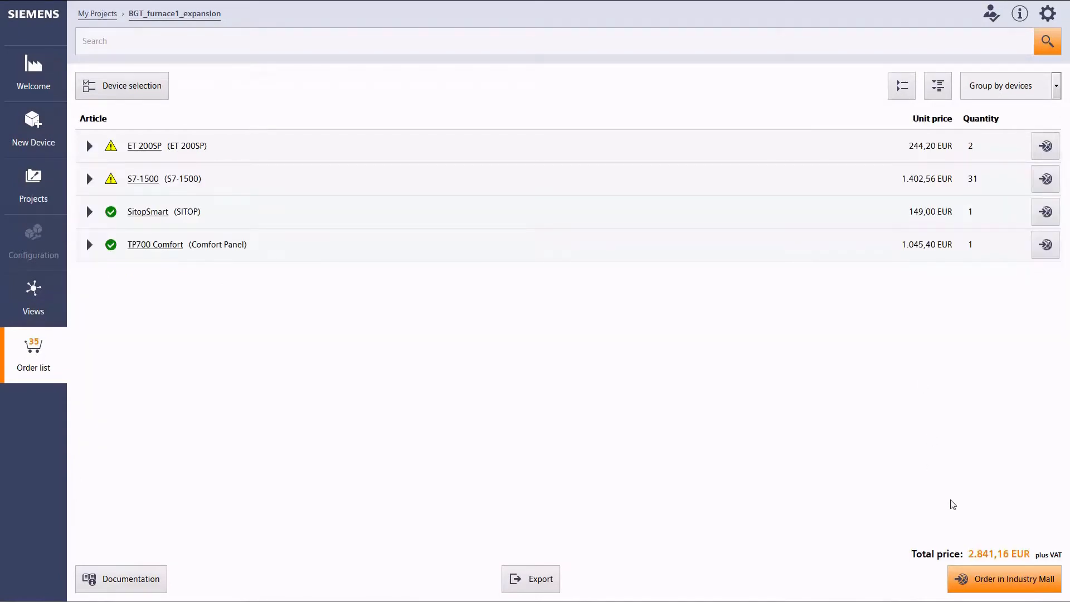
Step: Check the language setting, then go to the Projects overview
left_click(33, 73)
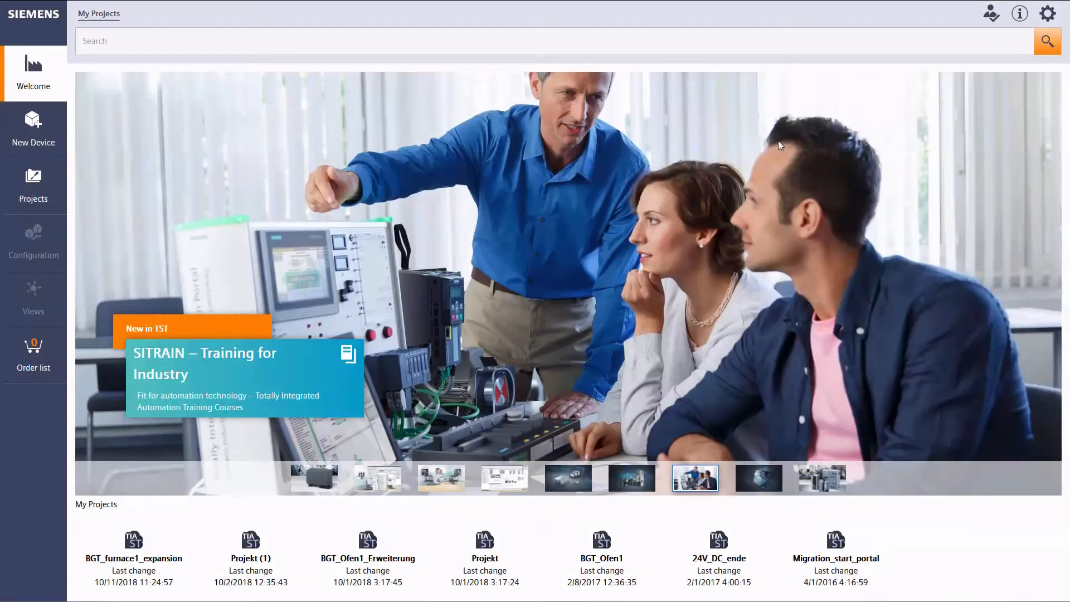
left_click(1046, 13)
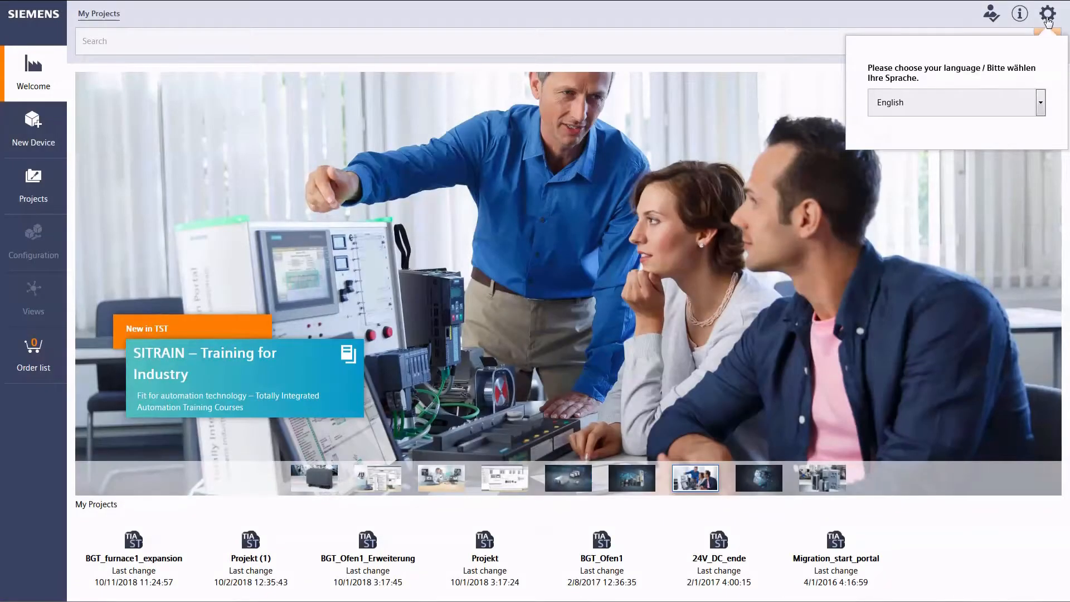
mouse_move(1040, 113)
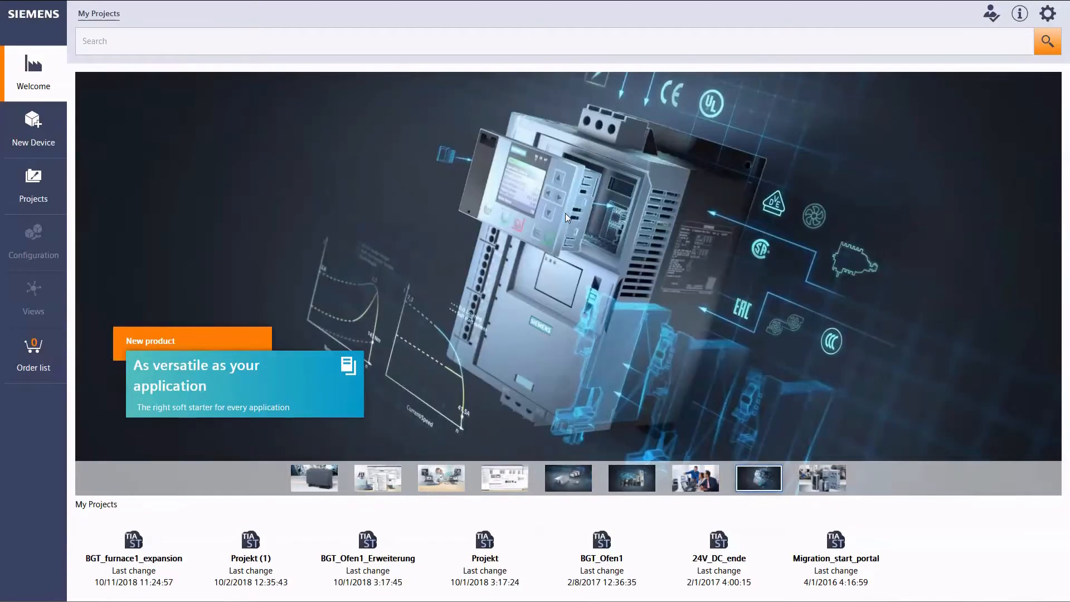
mouse_move(237, 185)
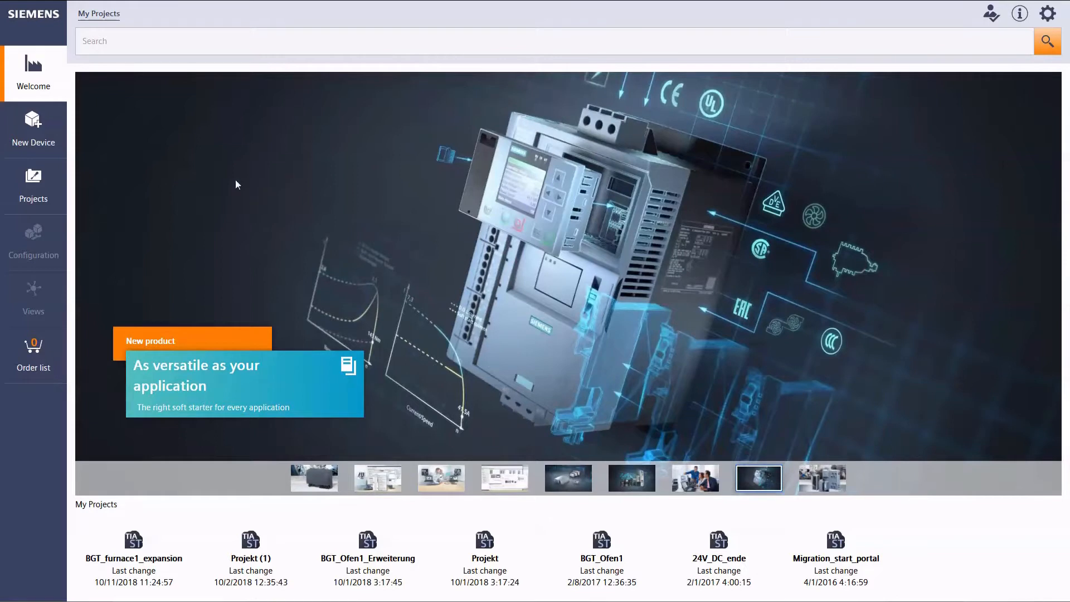
left_click(33, 184)
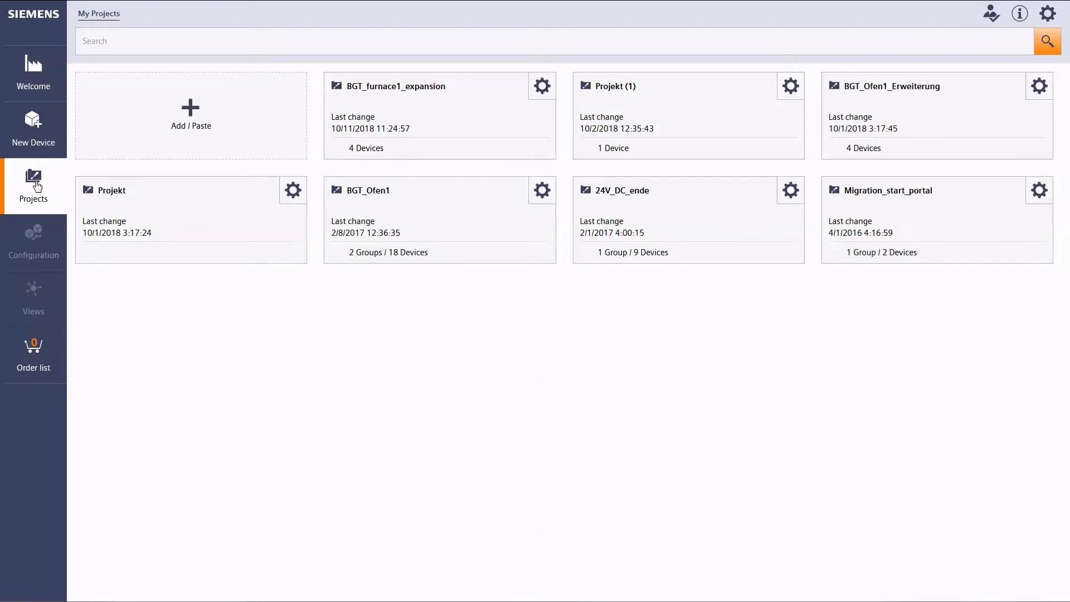
Step: Create a new SIMATIC S7-1500 device from the Advanced Controller category
left_click(34, 128)
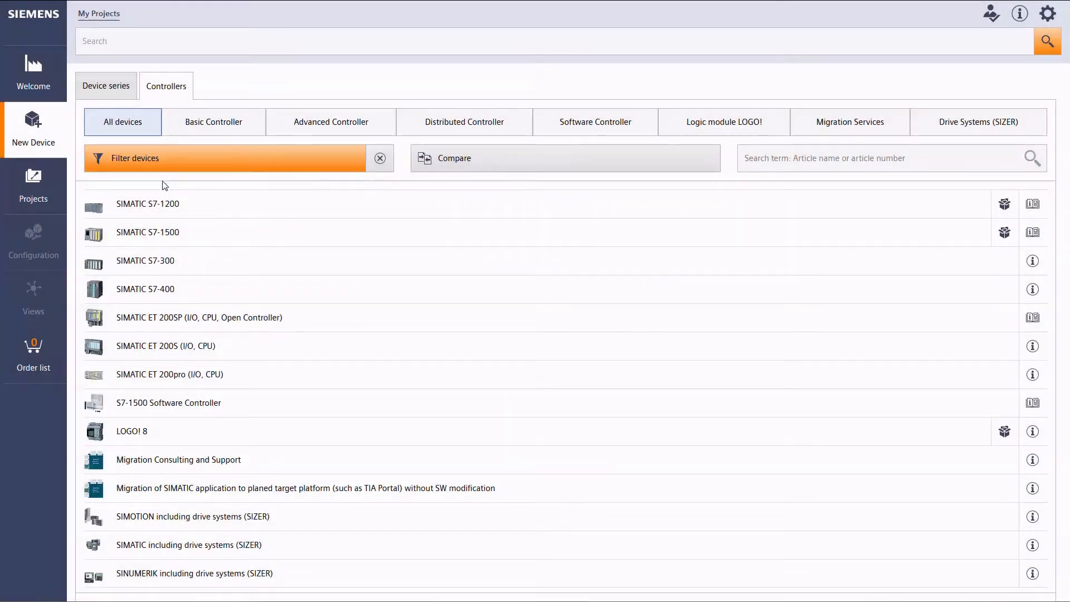
left_click(213, 121)
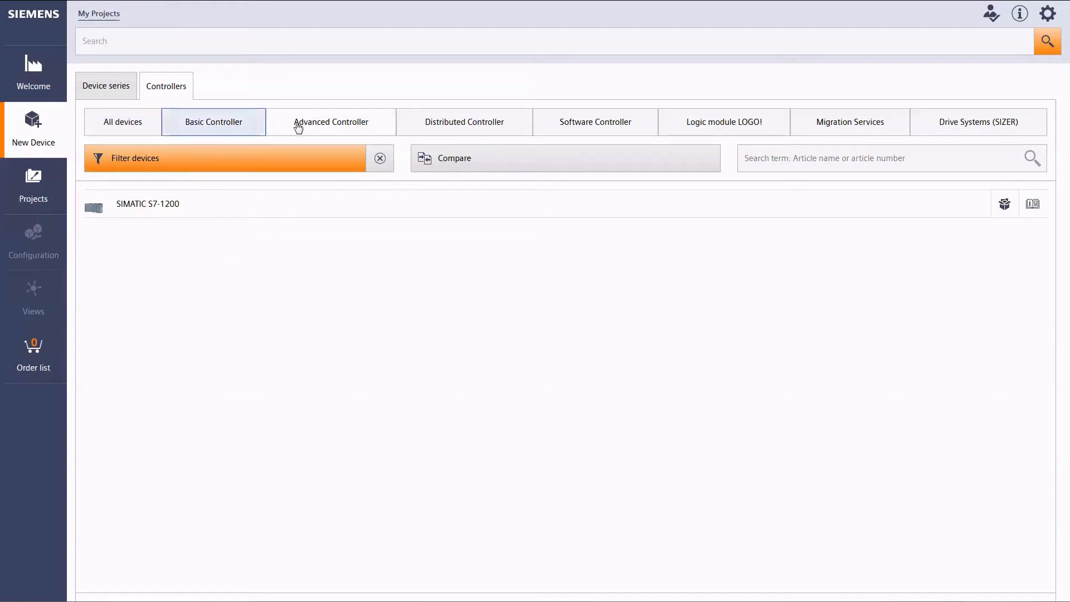
left_click(331, 121)
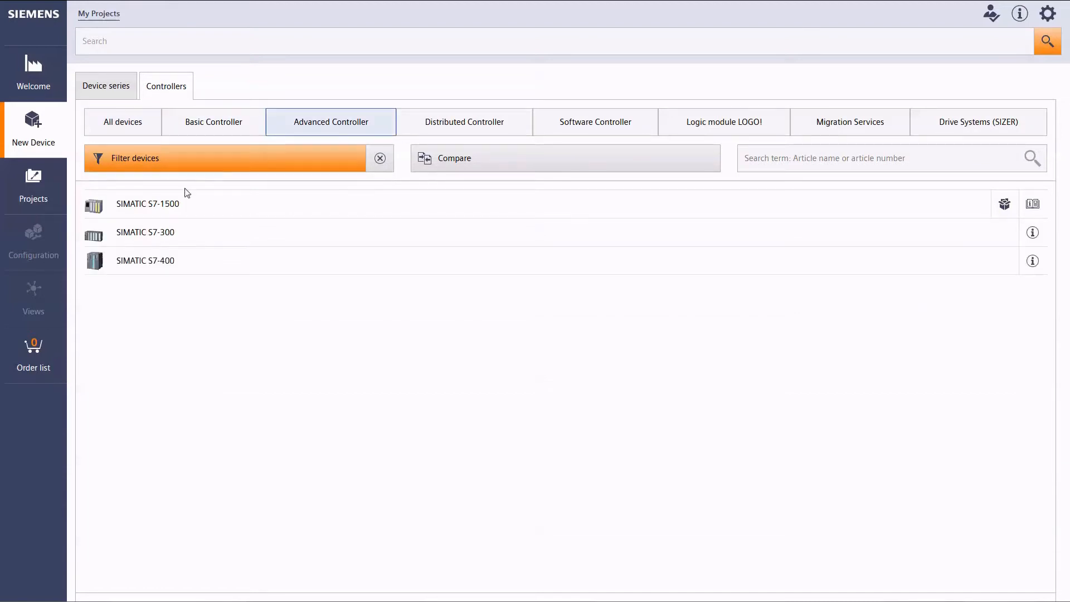
left_click(147, 203)
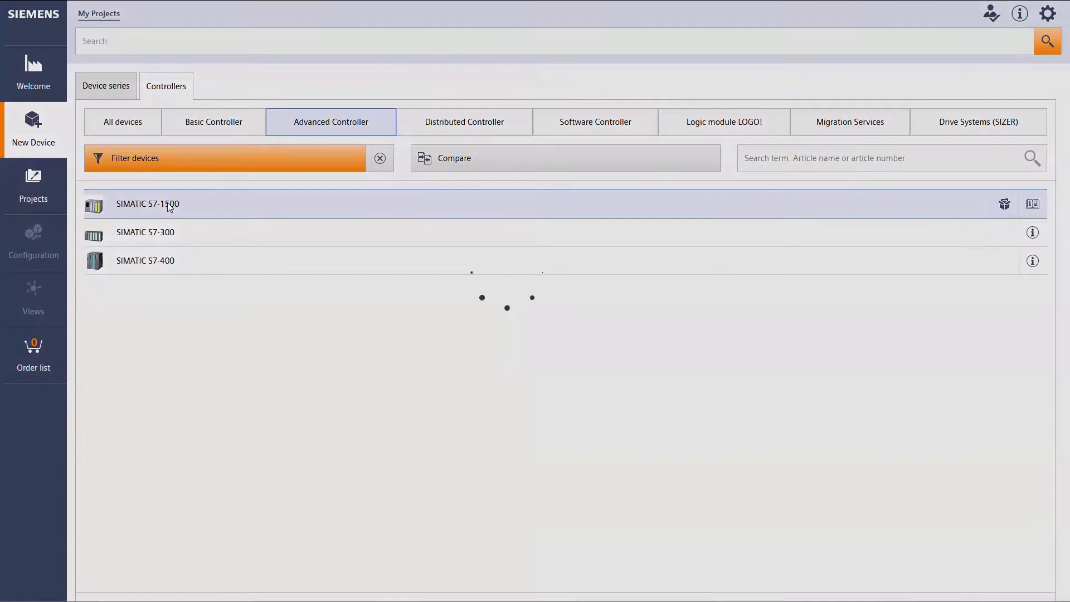
left_click(147, 204)
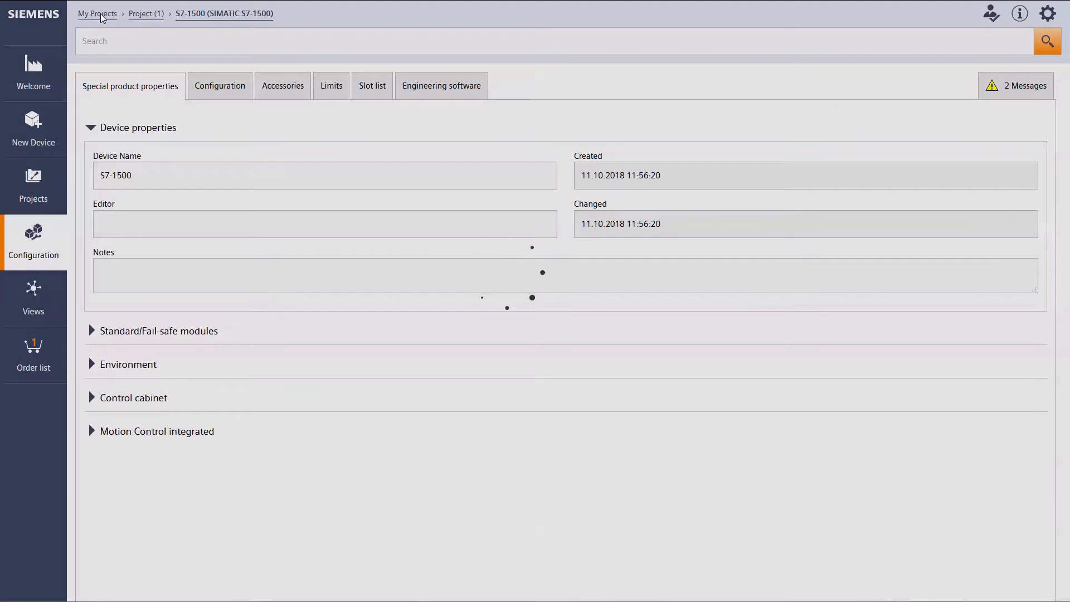
Step: Open the S7-1500 device in Project (1) and view its empty rack configuration
left_click(97, 12)
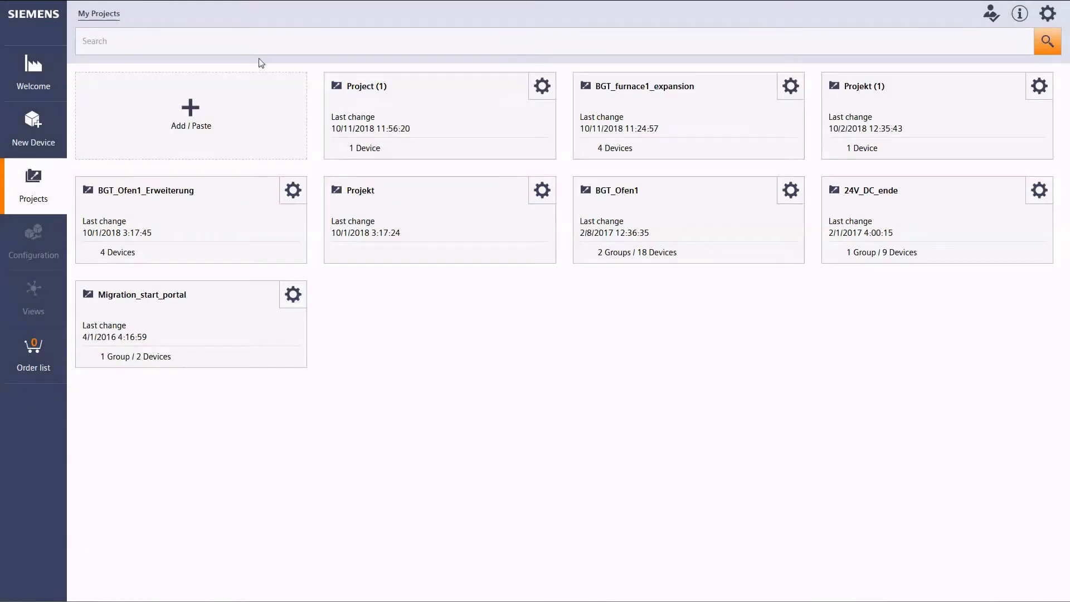
left_click(367, 86)
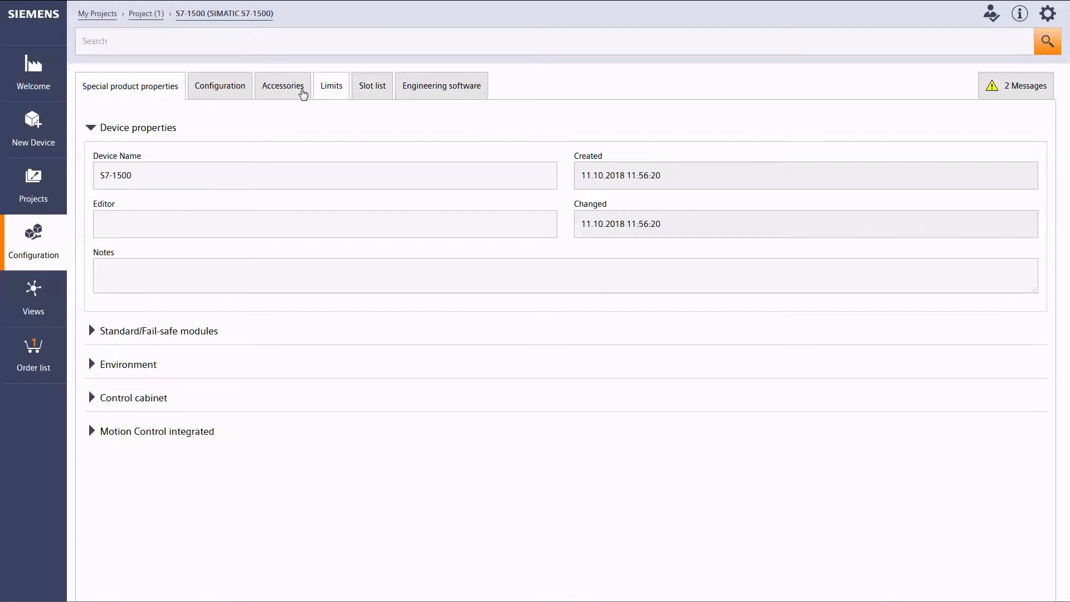
left_click(219, 85)
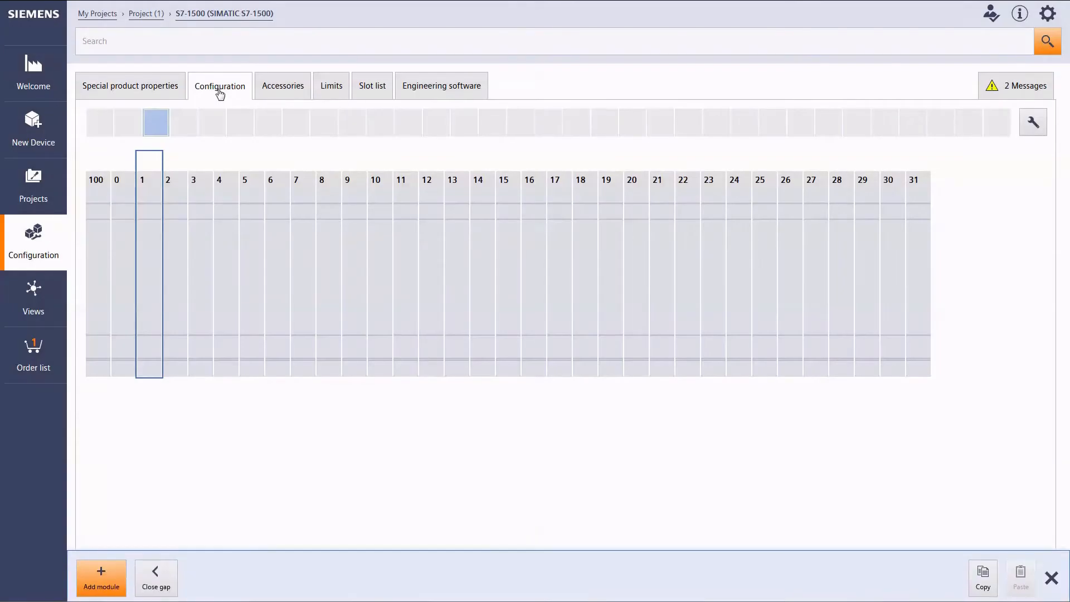
mouse_move(146, 258)
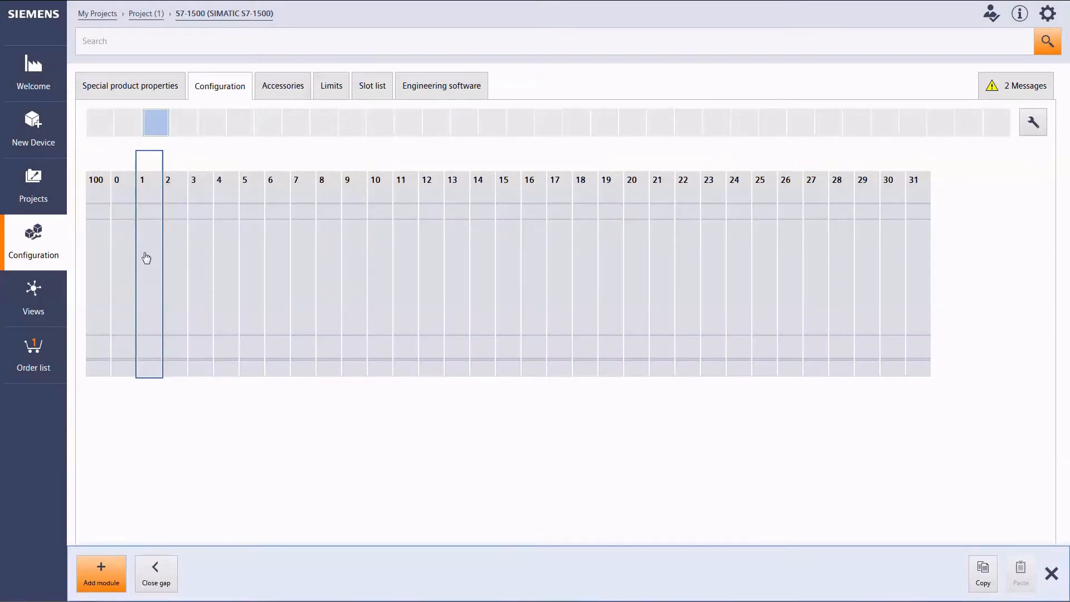
left_click(100, 573)
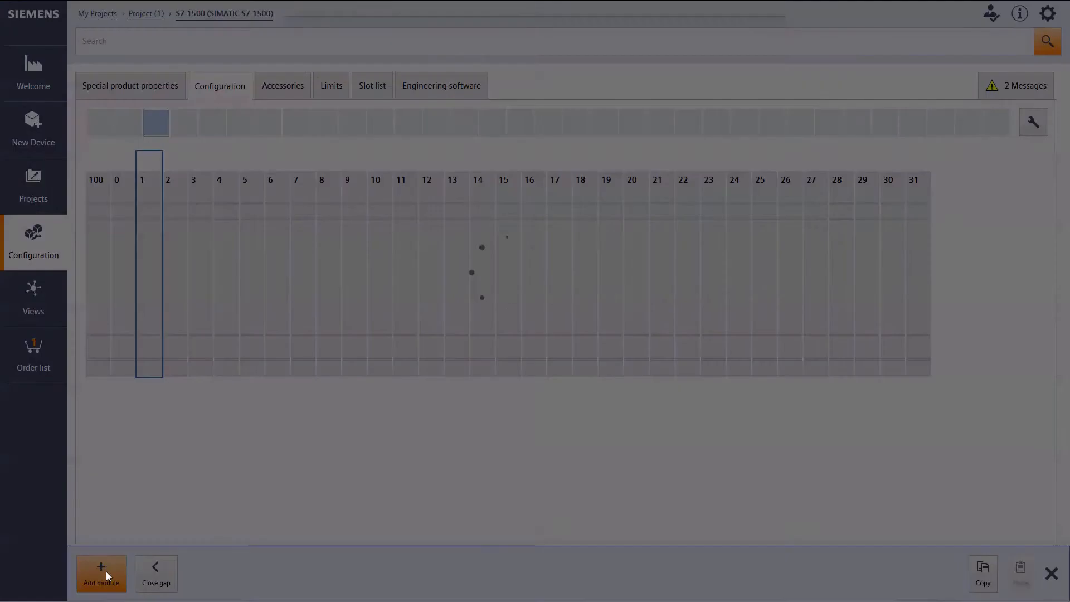
Step: Insert a CPU 1511-1 PN with a 2 GB memory card into rack slot 1
left_click(101, 573)
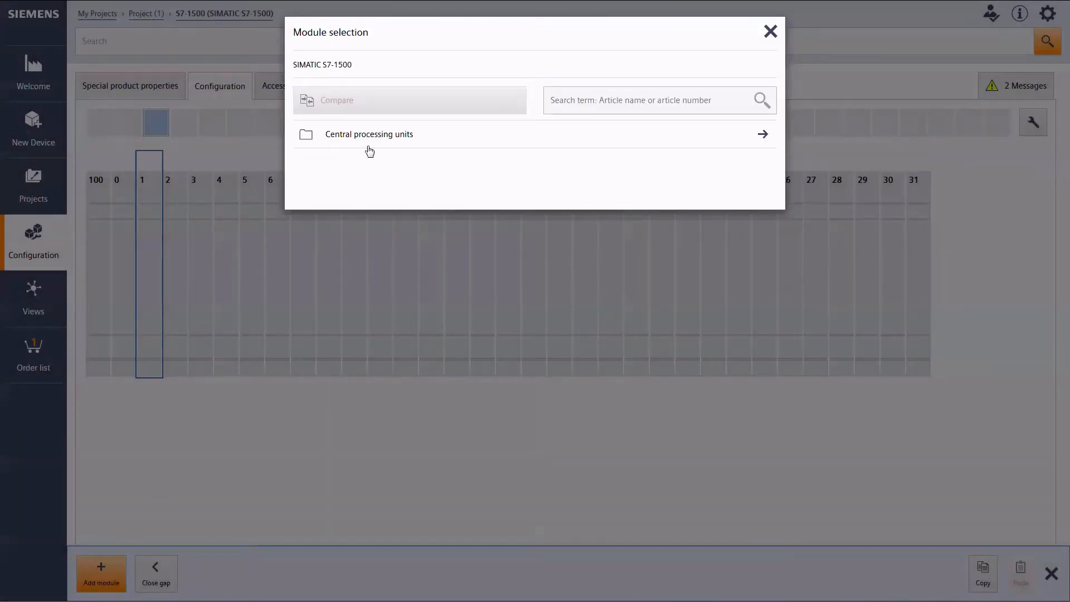
left_click(368, 134)
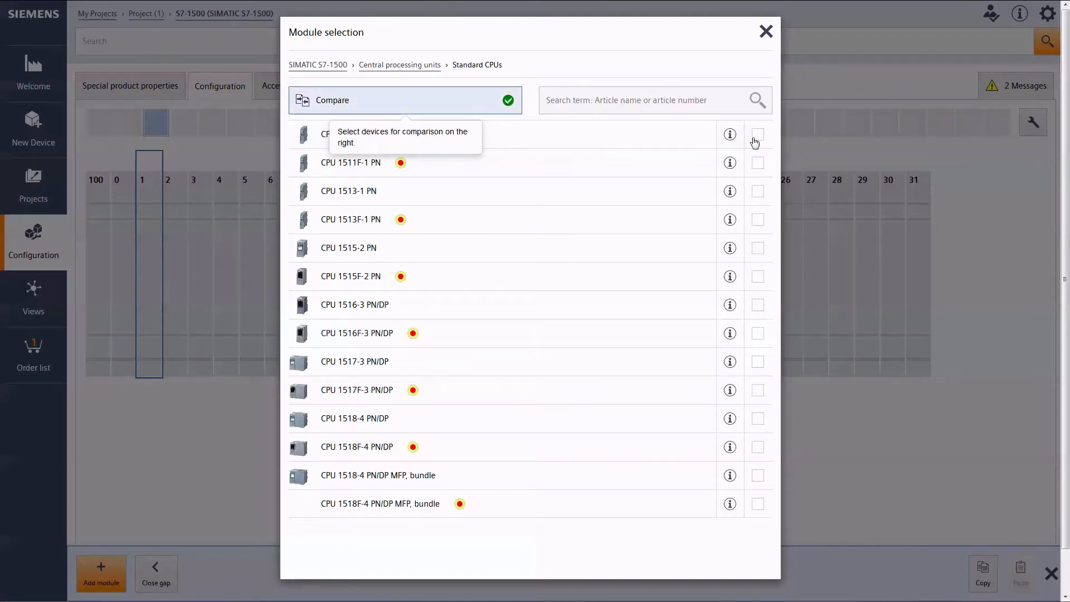
left_click(762, 162)
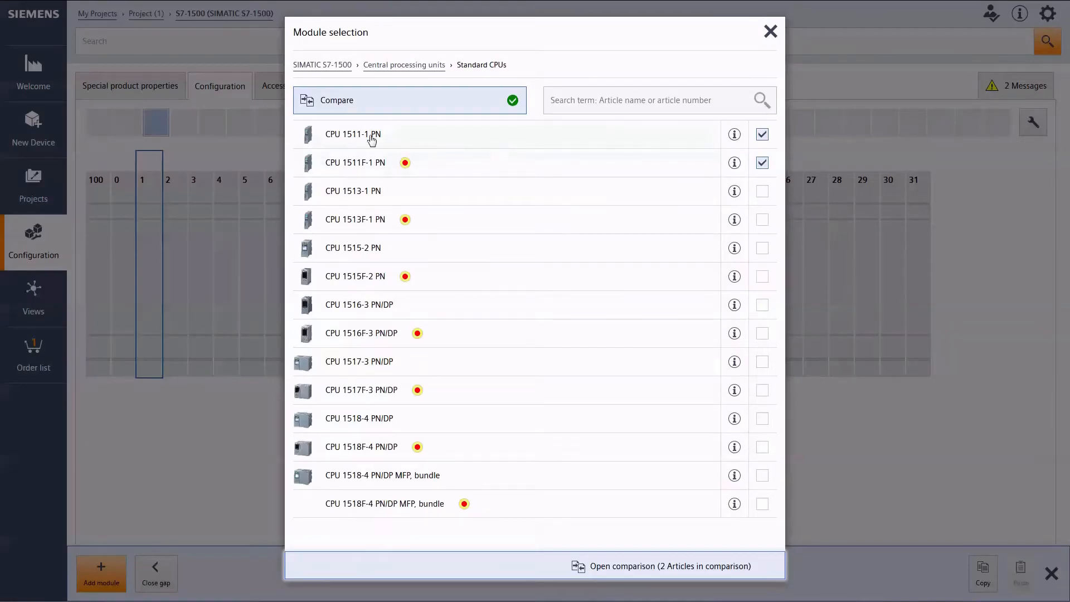
left_click(352, 134)
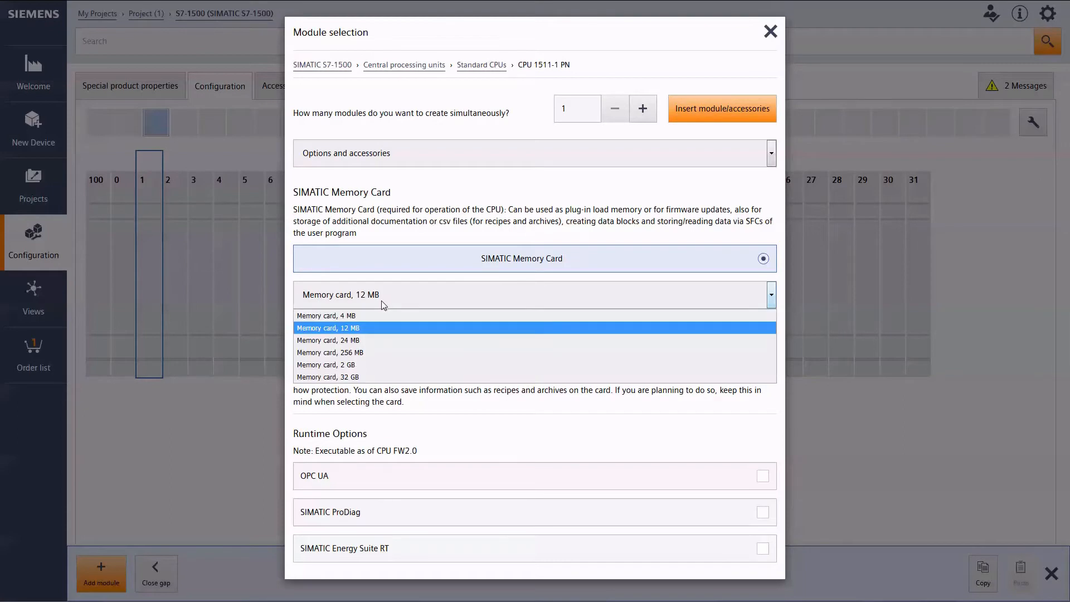
left_click(328, 364)
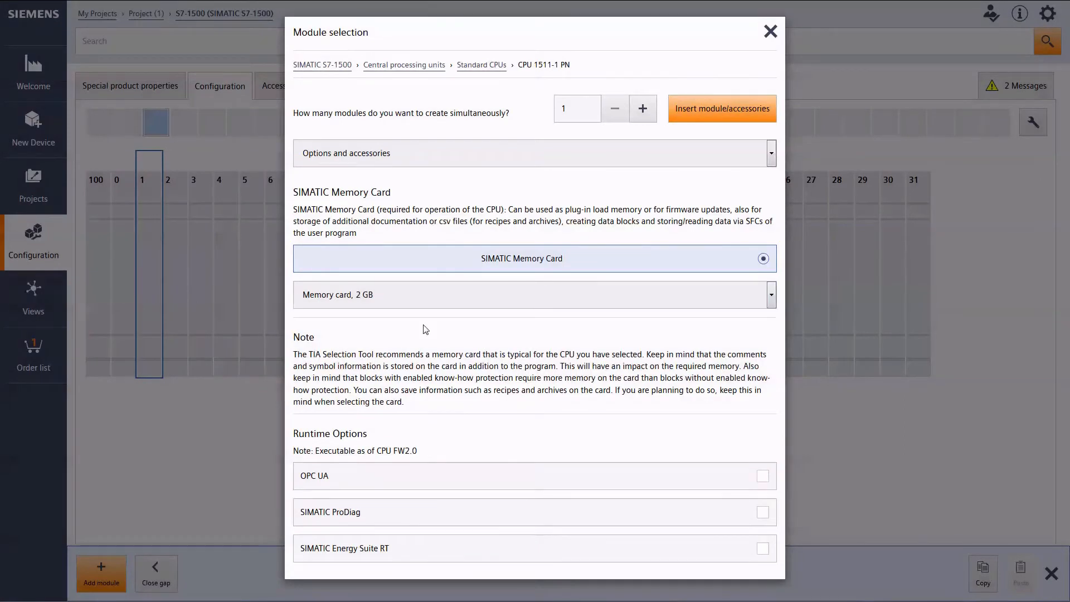
left_click(721, 109)
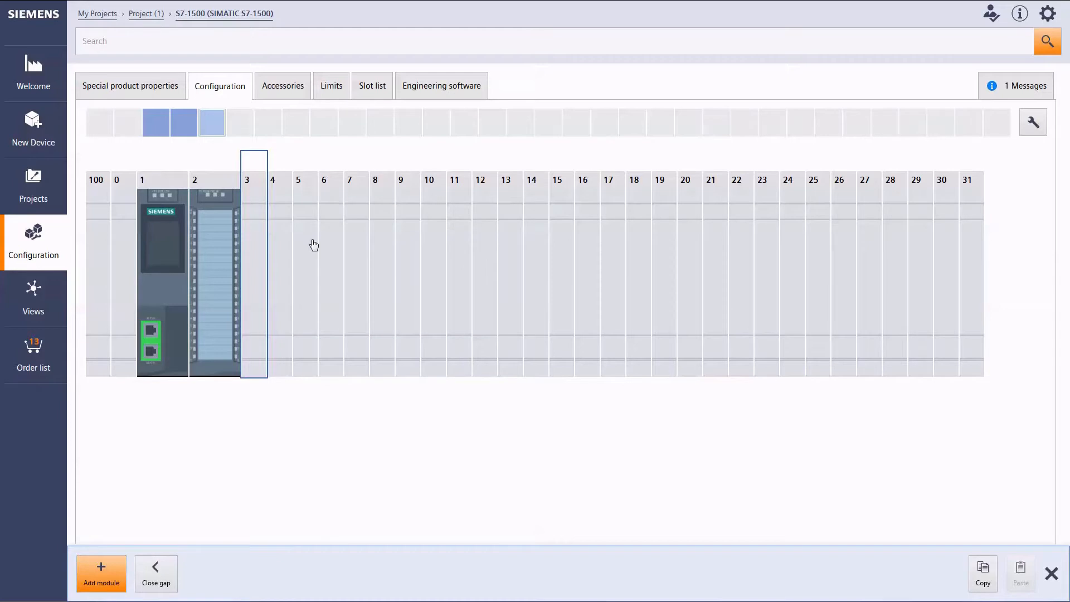
Step: Paste copies of the slot-2 DI module into slots 3 and 5, then close the slot-4 gap
left_click(214, 297)
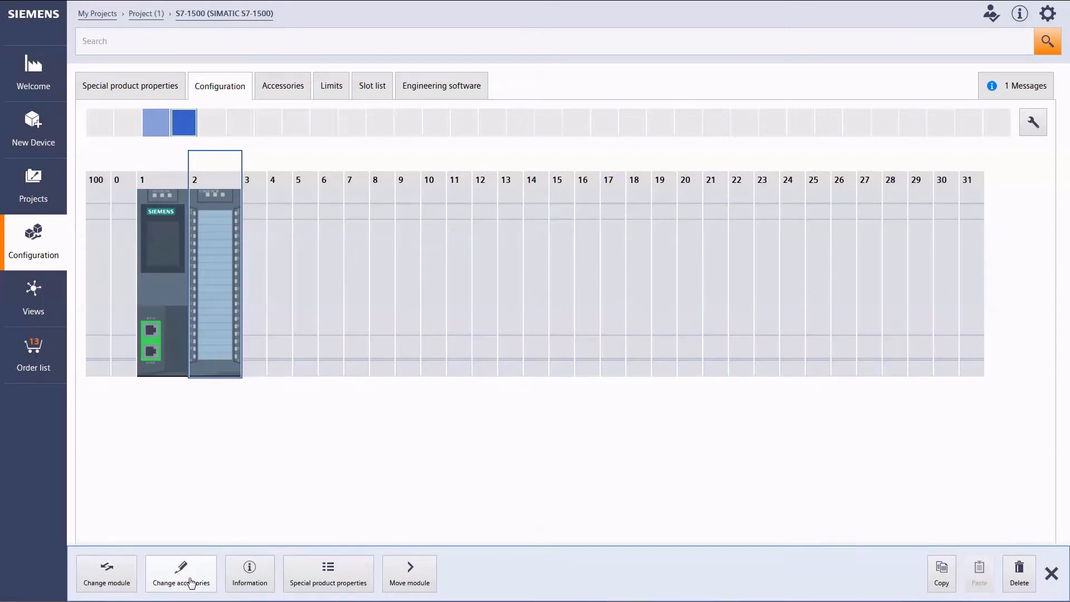
mouse_move(194, 582)
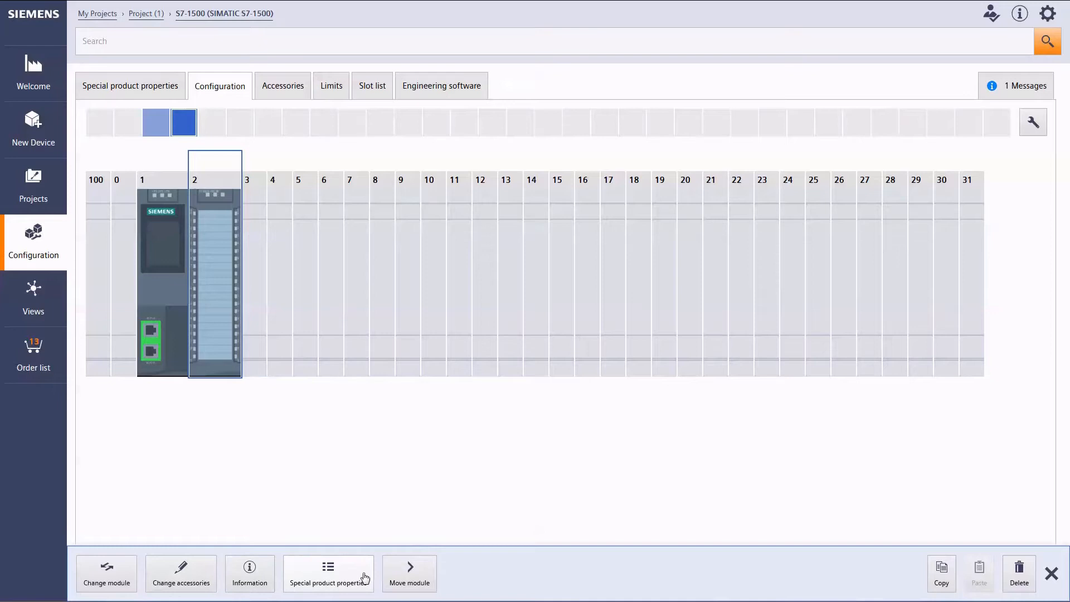
mouse_move(809, 586)
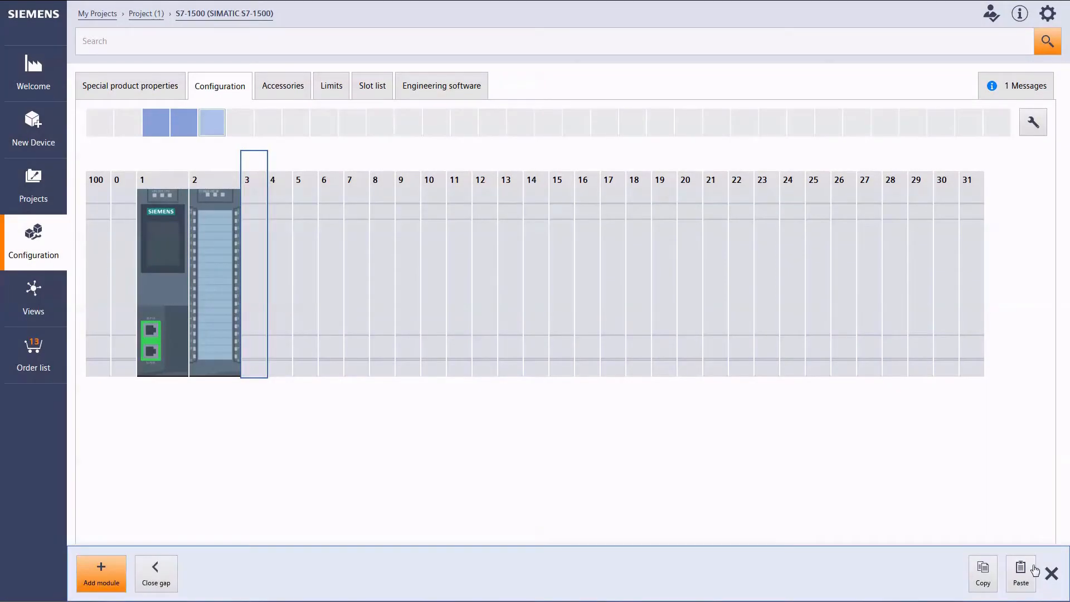
left_click(1019, 573)
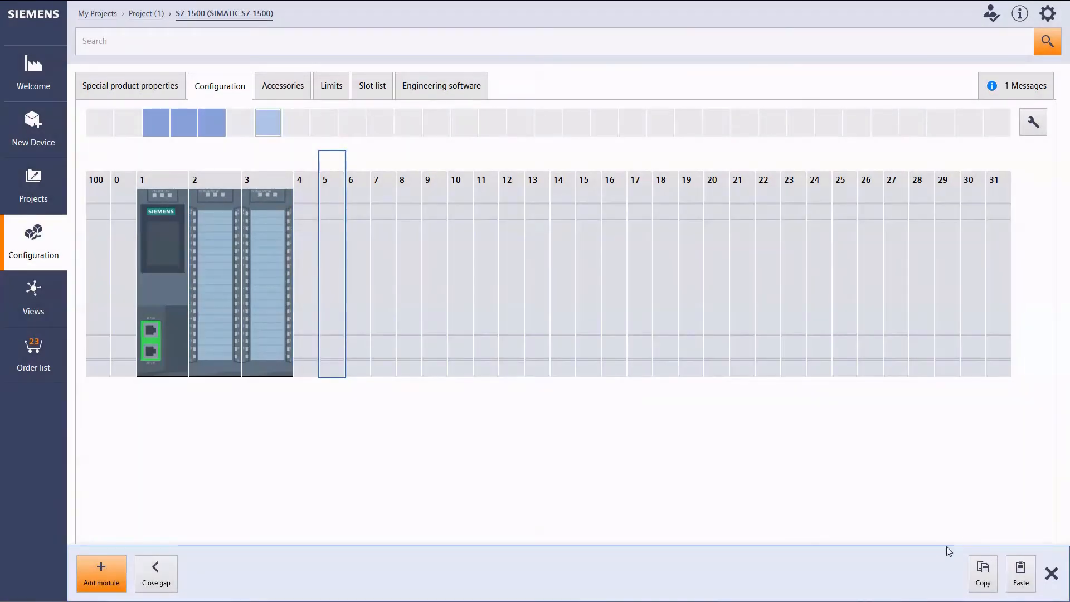
left_click(1020, 569)
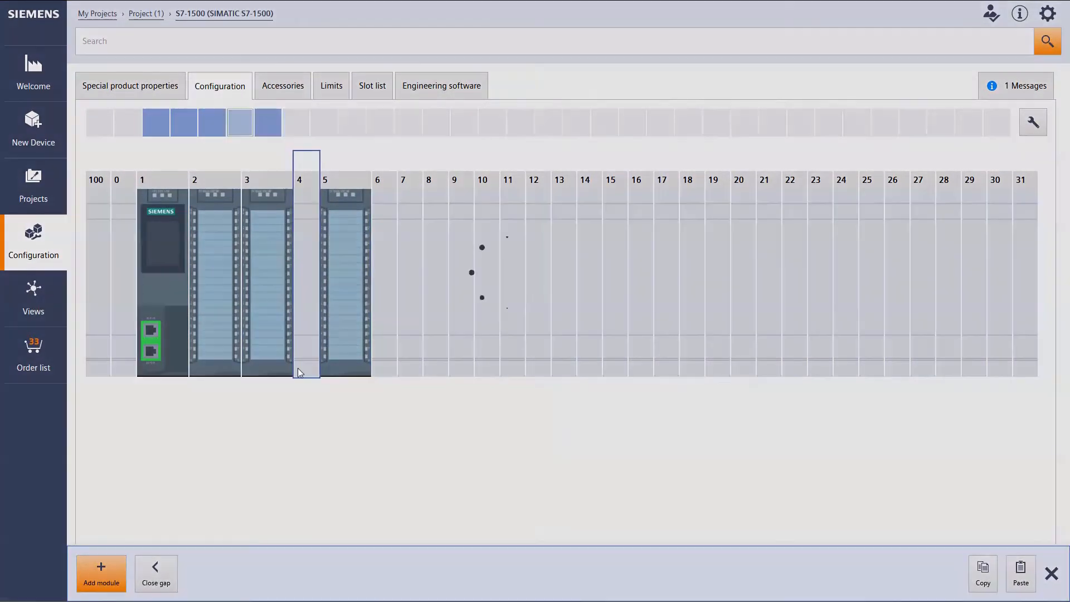
left_click(156, 574)
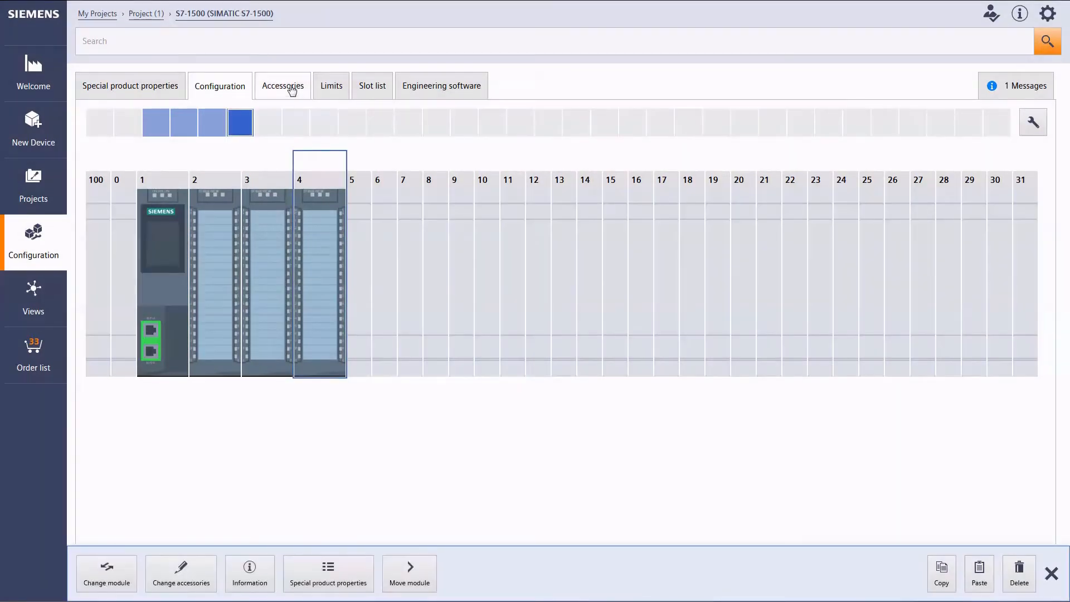
Step: Check the DI module's empty Accessories tab, then view the Slot list
left_click(282, 86)
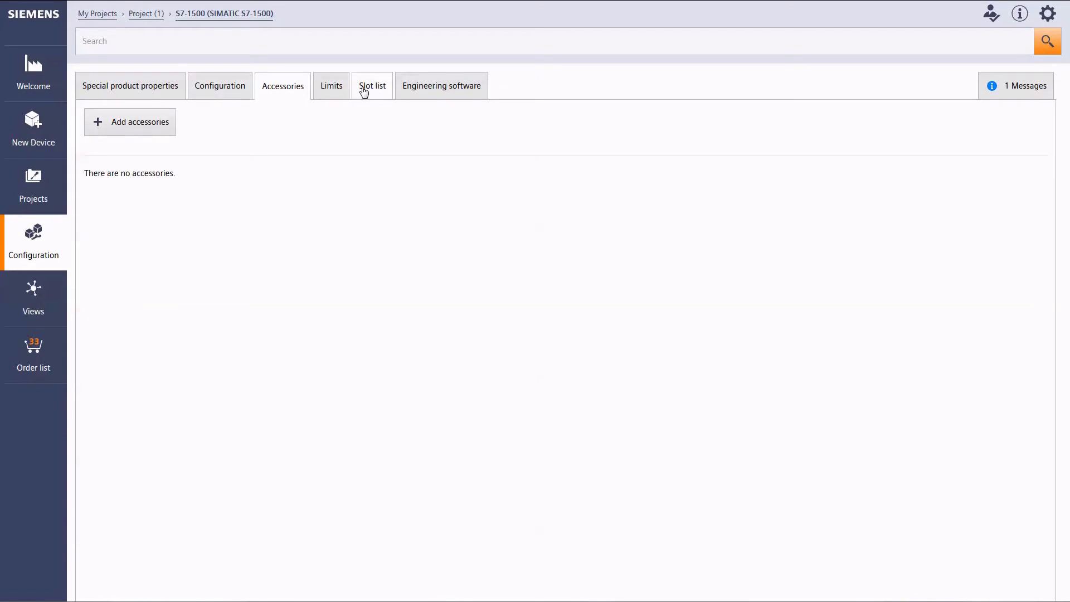
left_click(372, 86)
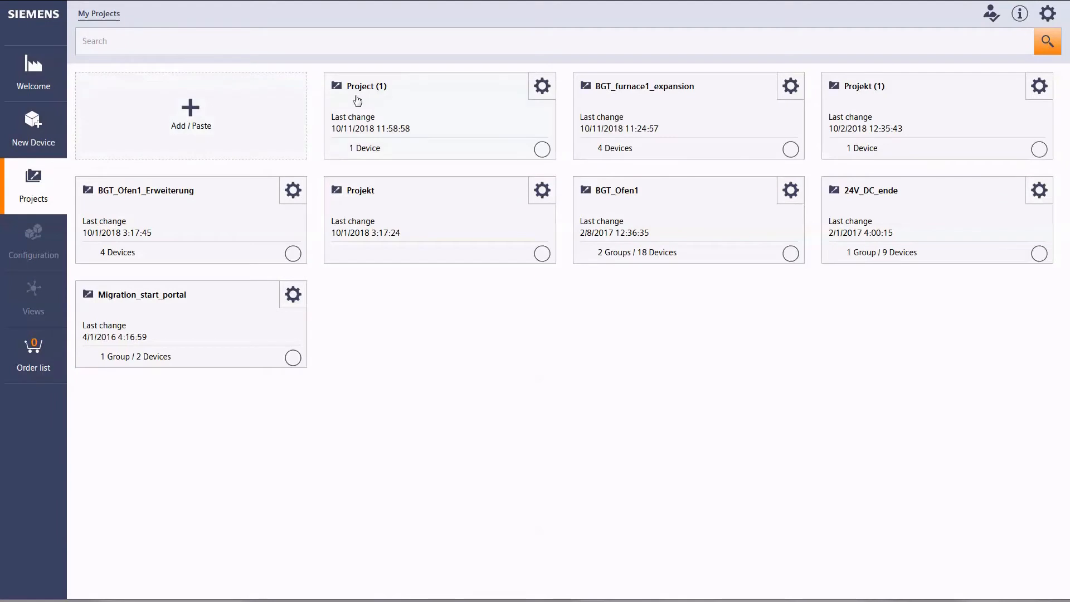
Step: Confirm Project (1) contains the S7-1500 device, then tick its tile in My Projects
left_click(191, 115)
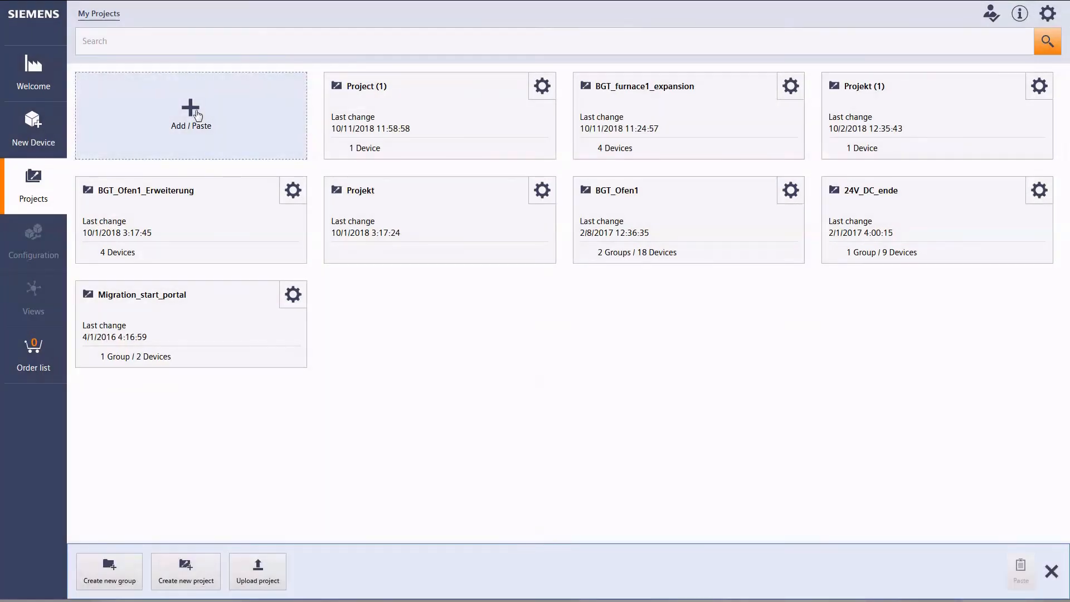
mouse_move(186, 580)
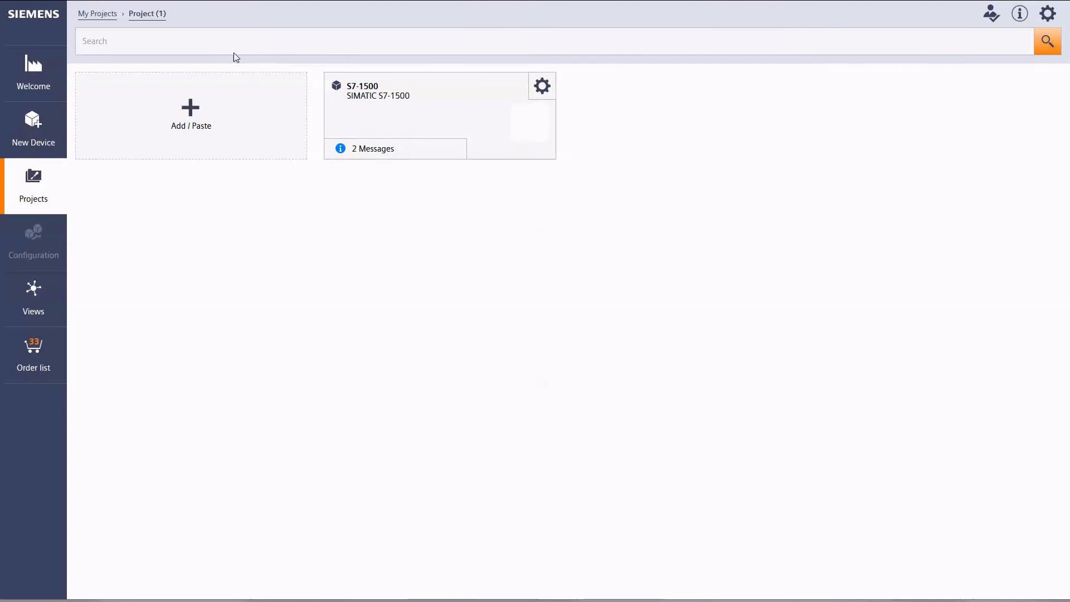
left_click(97, 12)
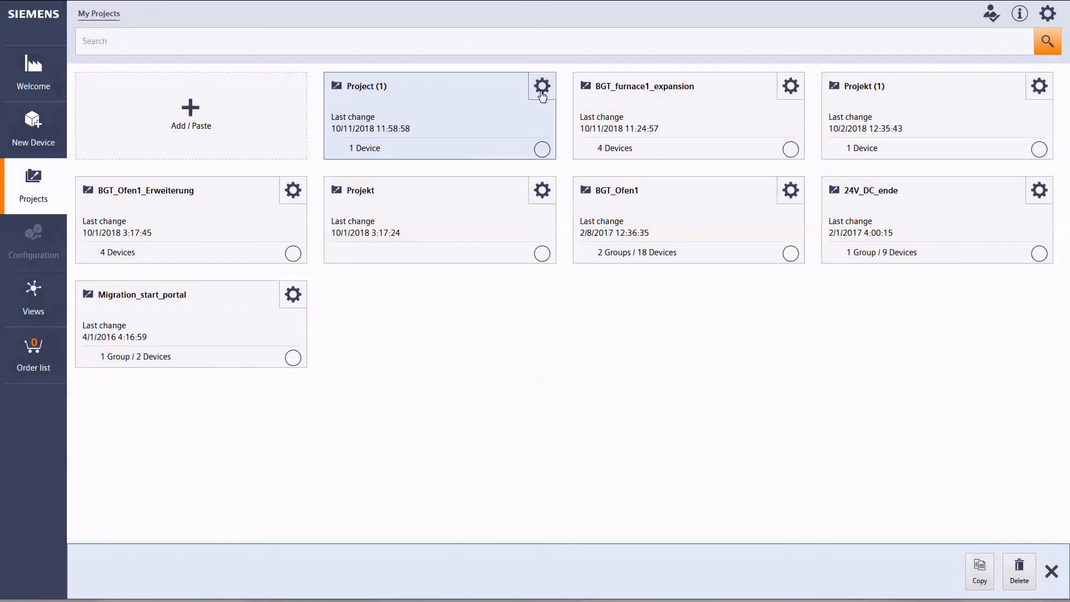
left_click(541, 149)
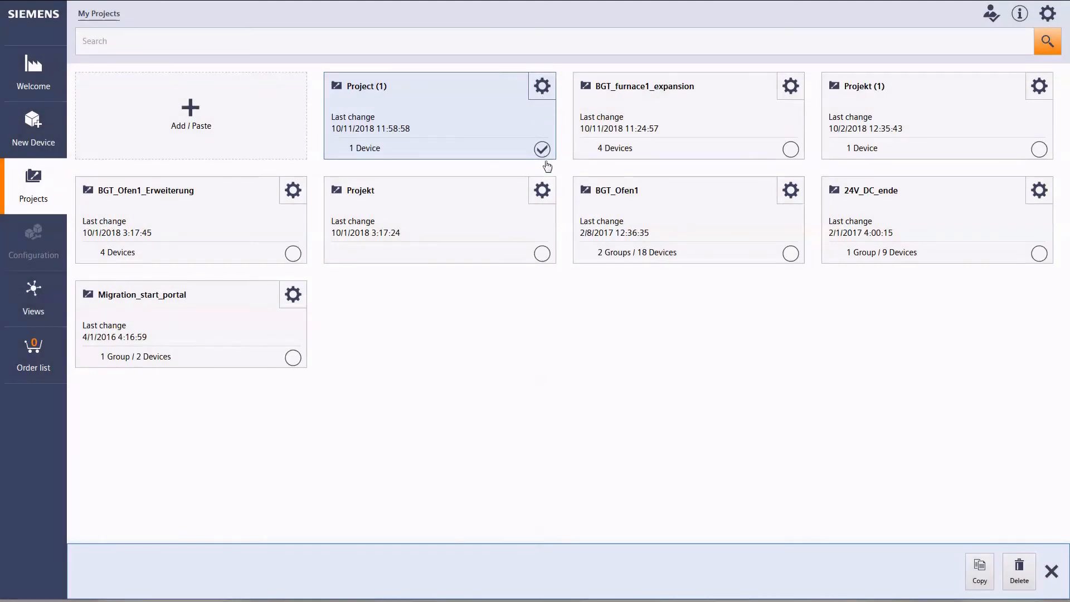
mouse_move(1018, 572)
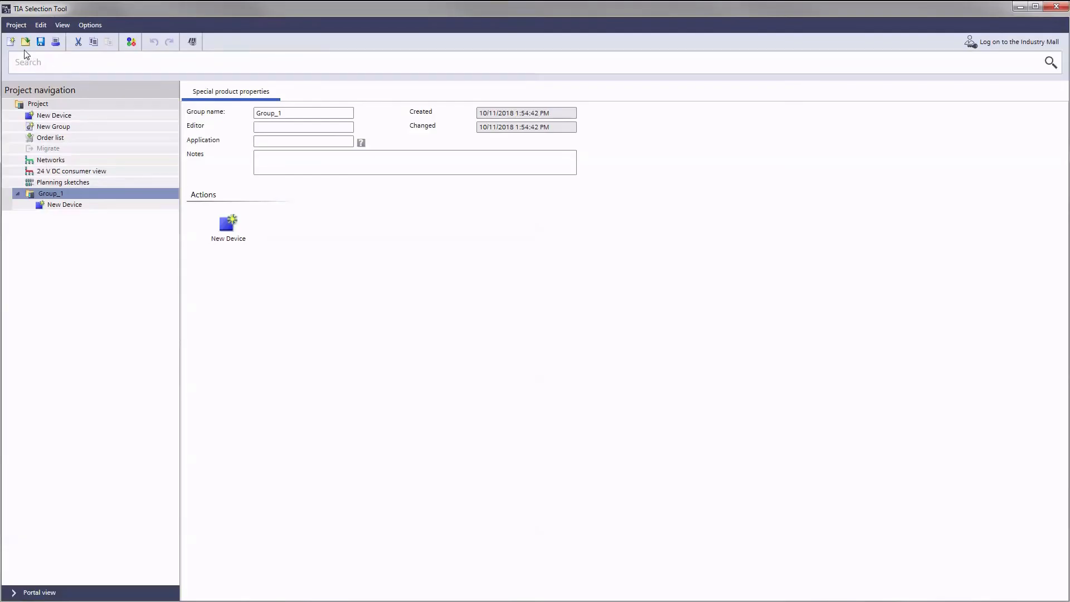
Step: Open a project from the Cloud tab, which asks to log on to the Industry Mall
left_click(16, 25)
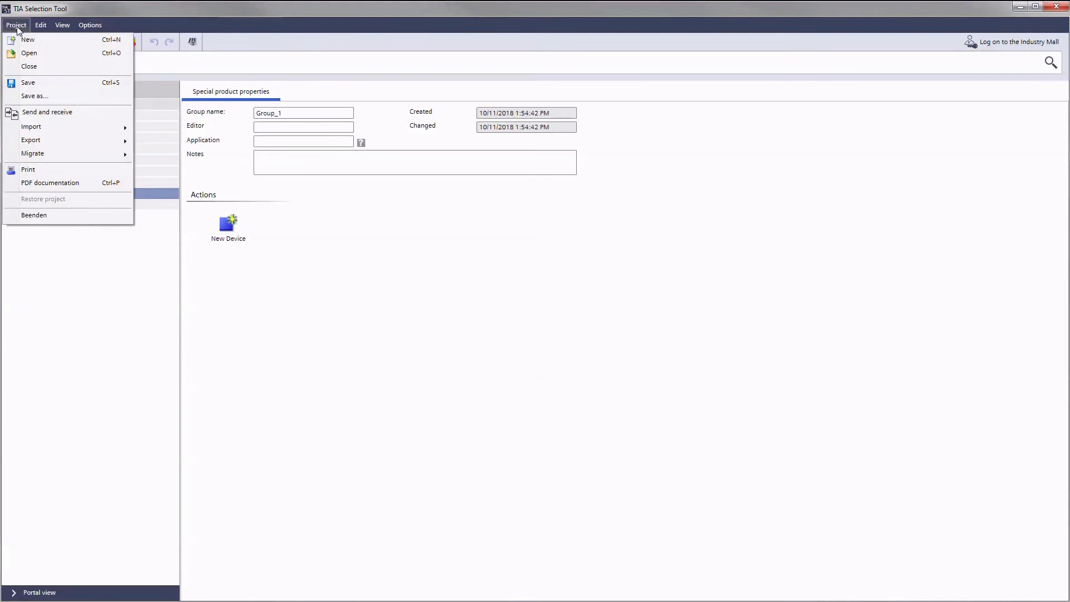
mouse_move(29, 54)
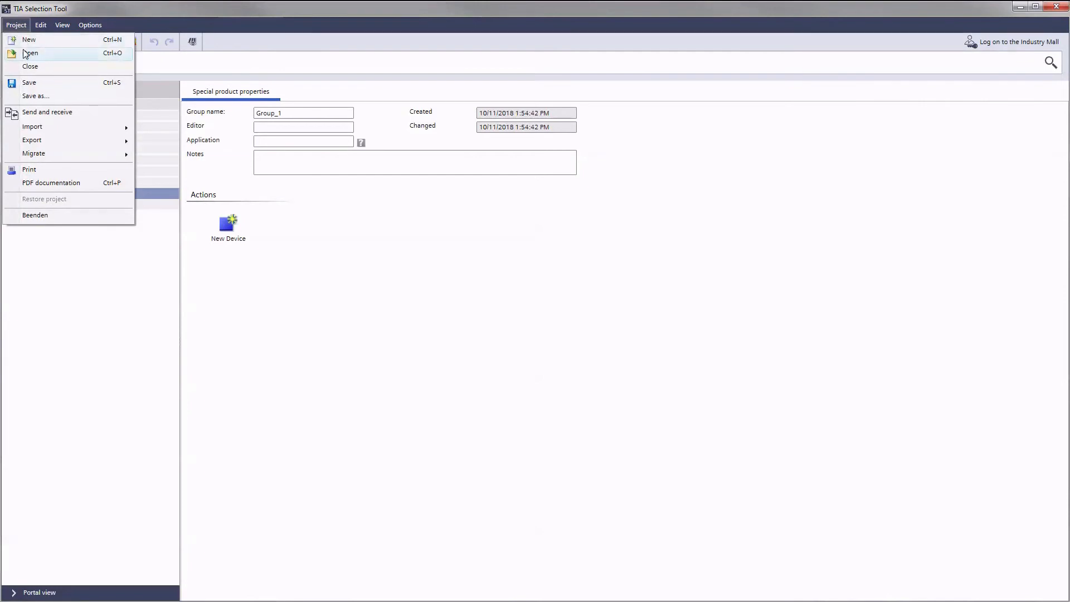
left_click(30, 54)
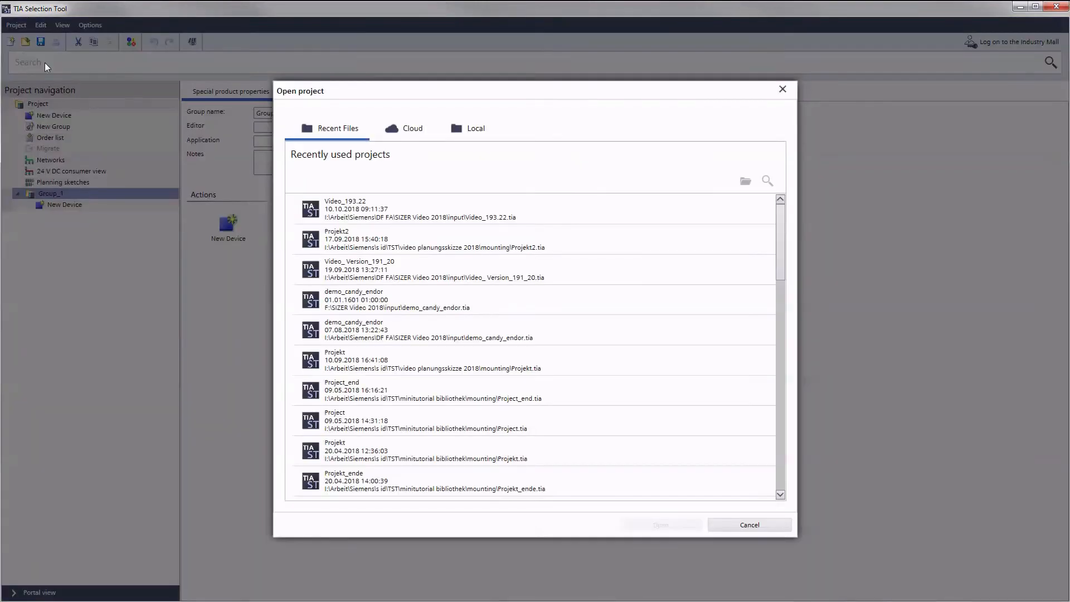
left_click(413, 128)
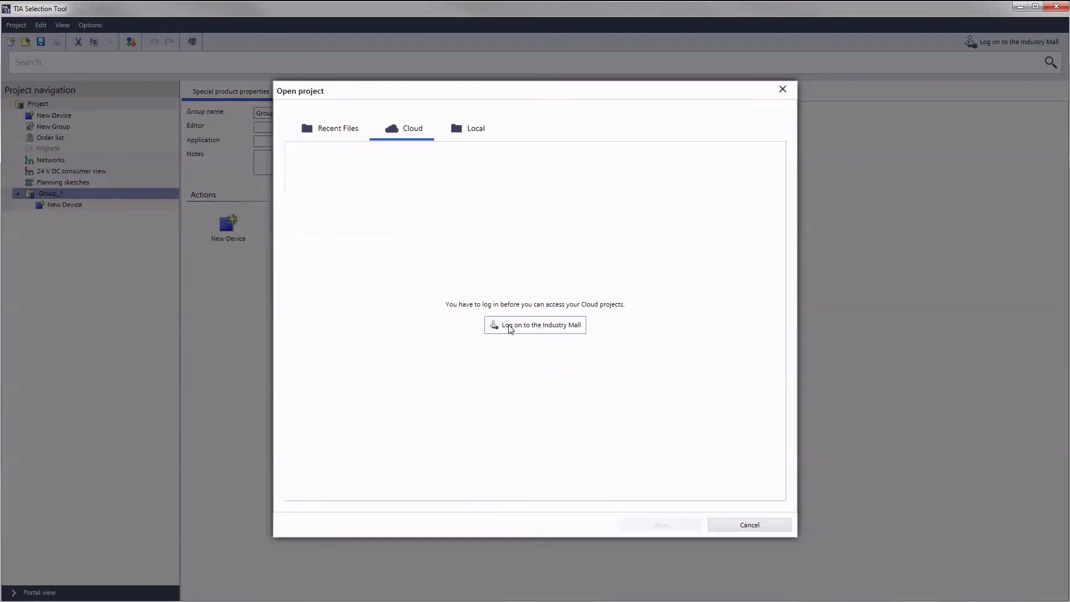
left_click(535, 325)
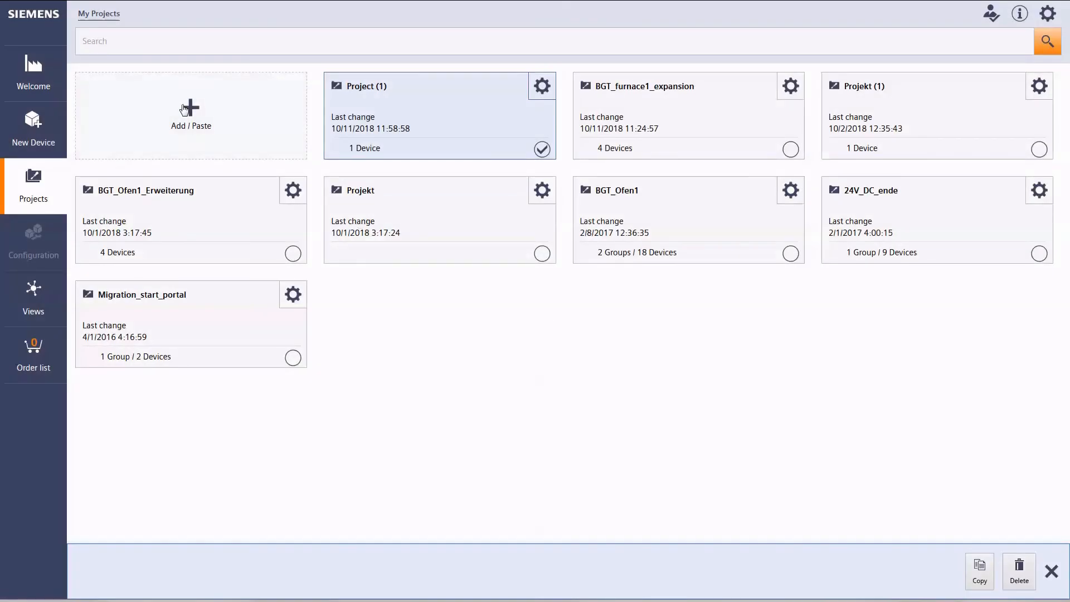
Step: Cancel a project upload without choosing a file, then show Project (1)'s order list
left_click(191, 115)
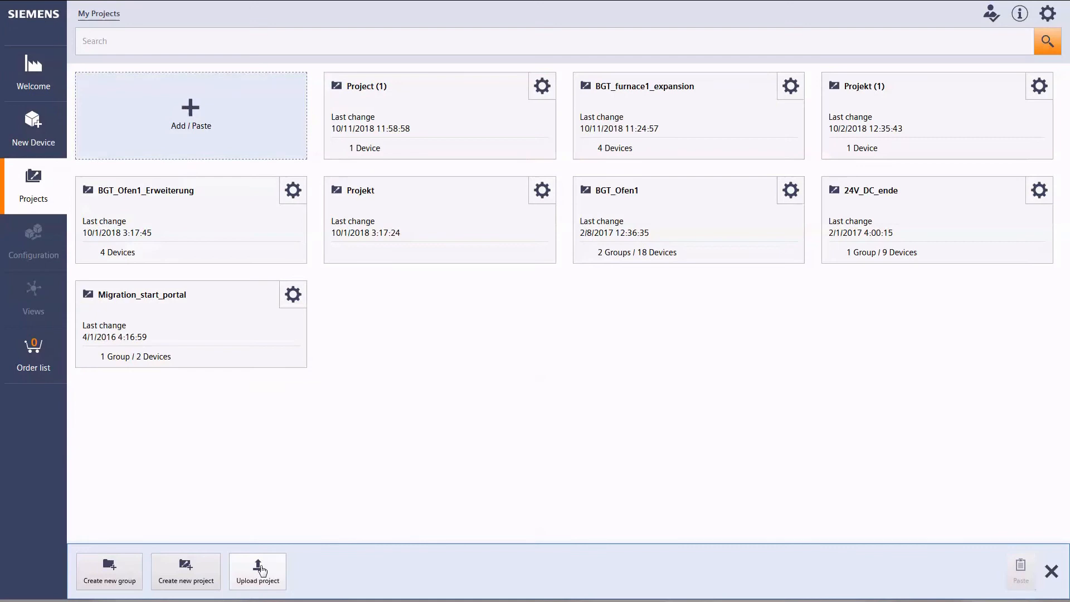
left_click(257, 571)
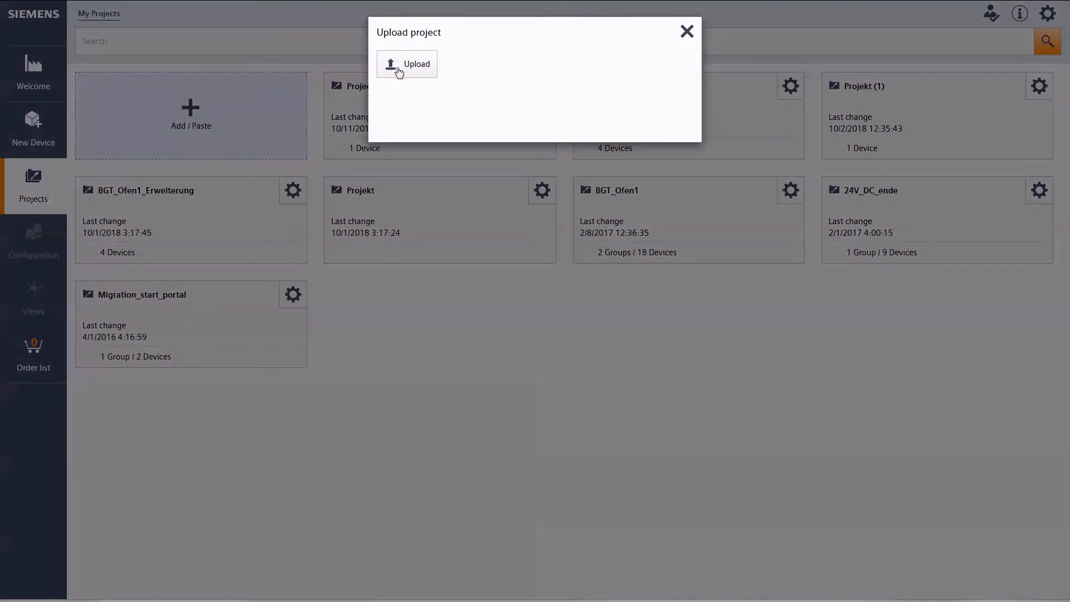
left_click(406, 64)
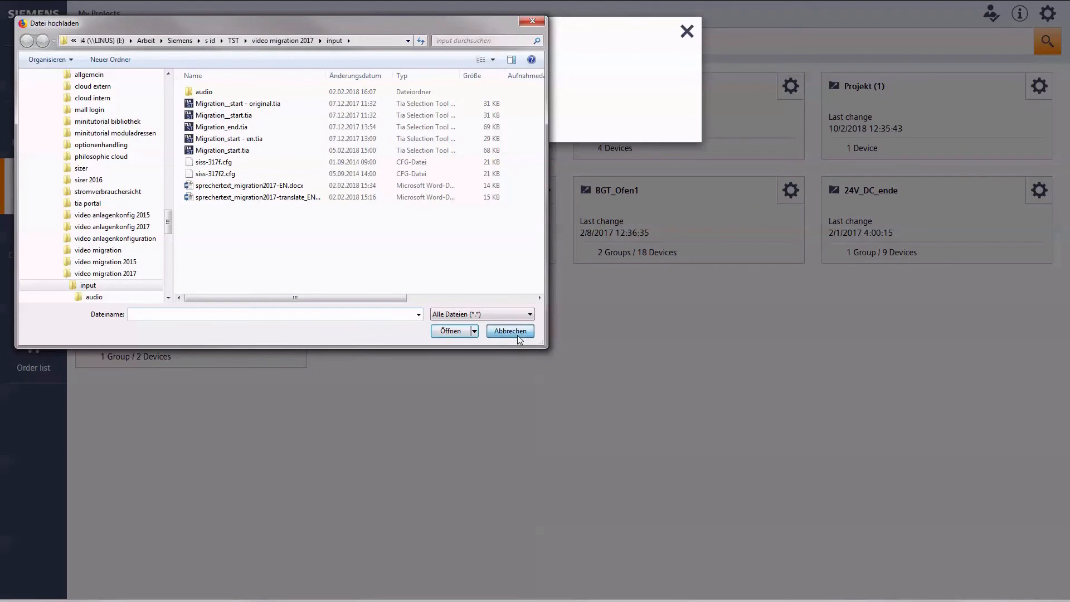
left_click(509, 331)
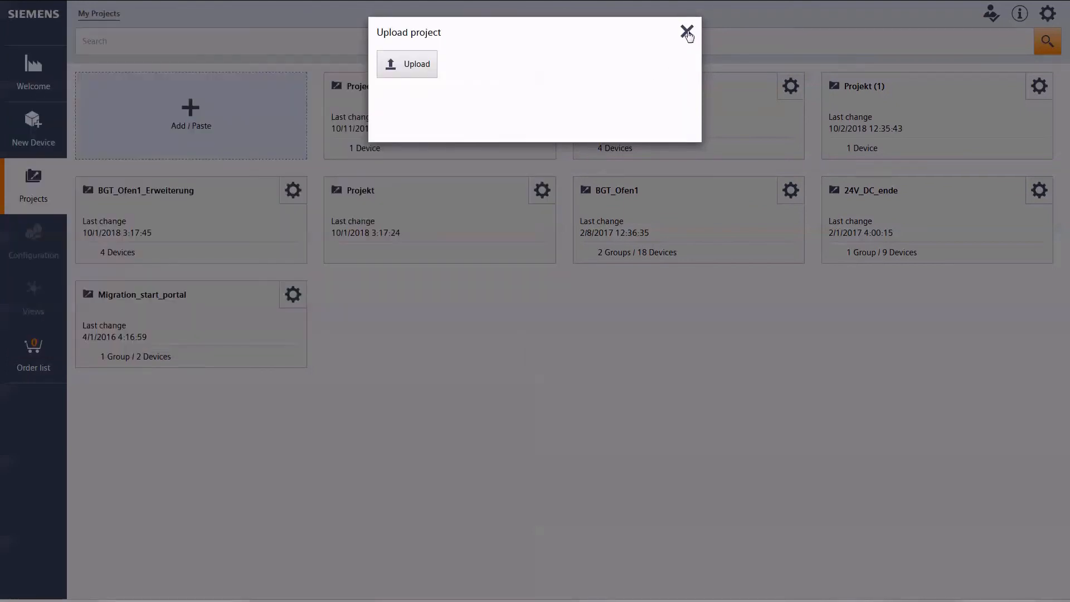
left_click(687, 33)
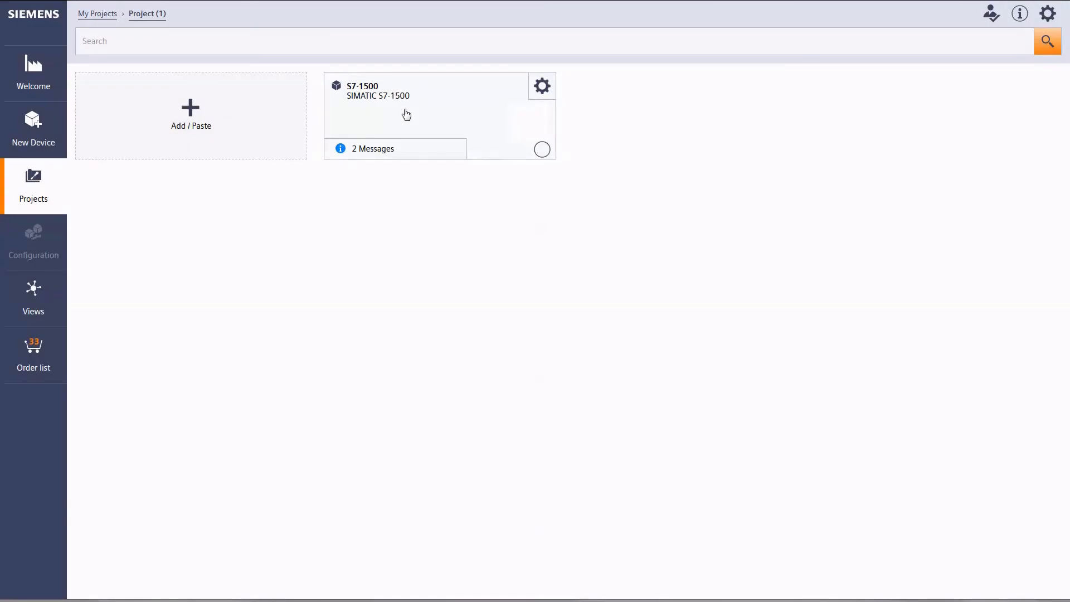
mouse_move(324, 167)
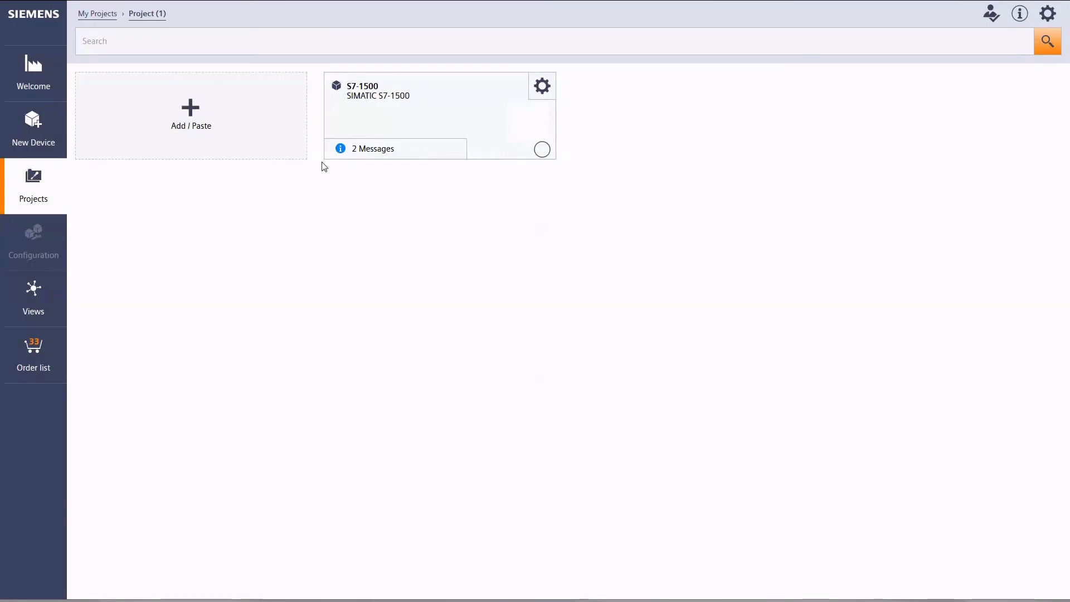
left_click(33, 351)
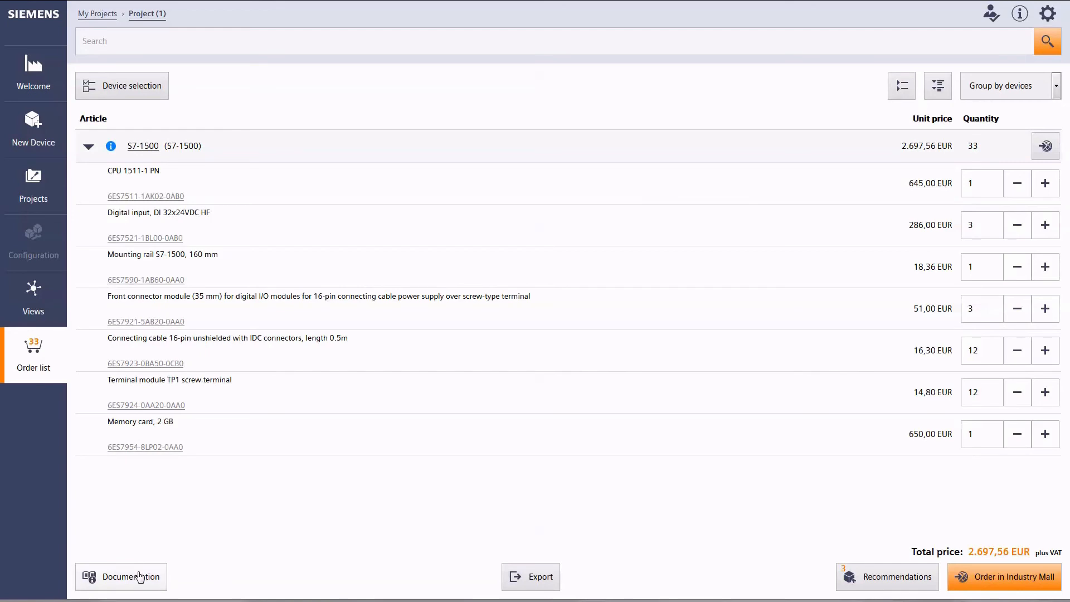
Step: Review and close the Documentation and Export options for the 2,697.56 EUR order list
left_click(130, 576)
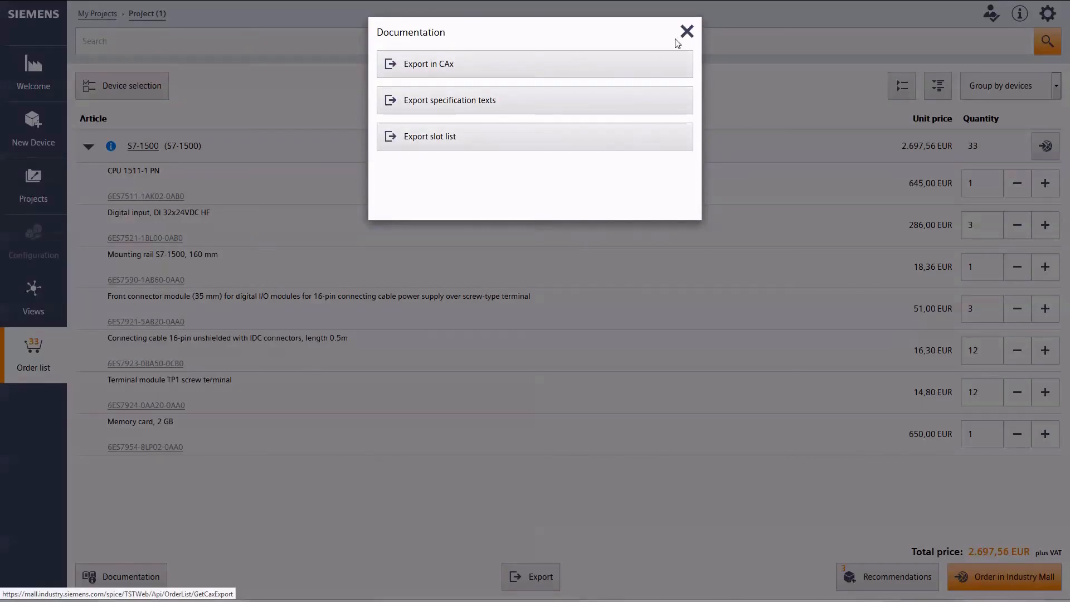
left_click(687, 31)
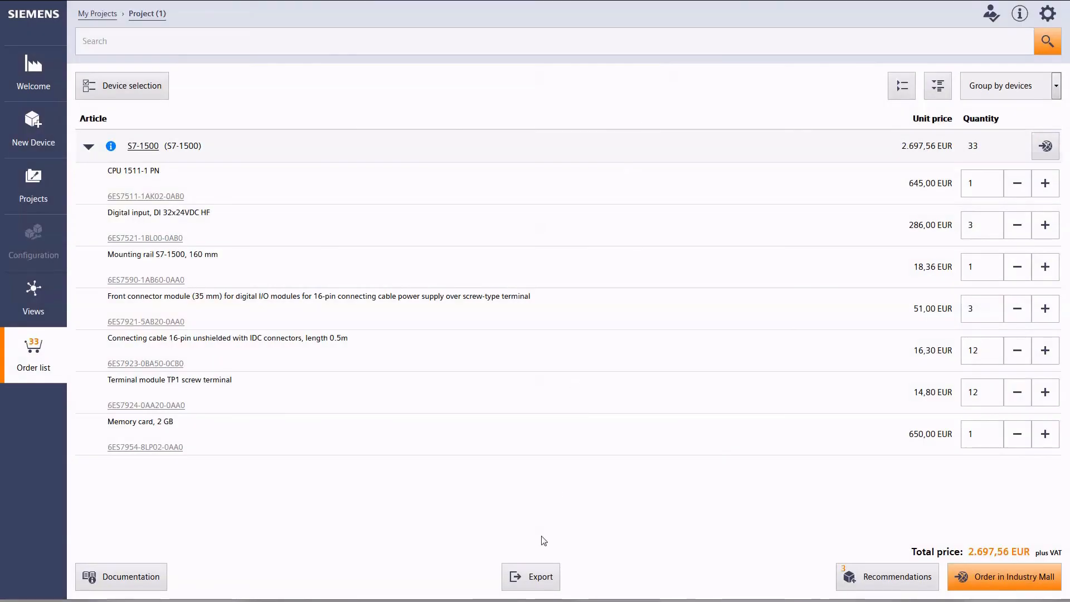
left_click(531, 575)
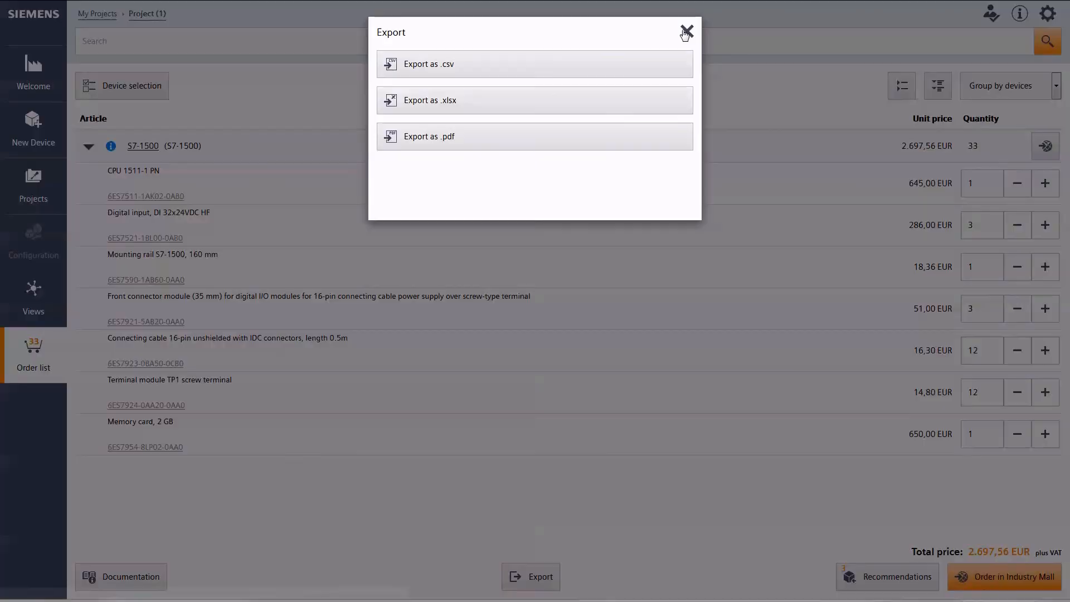
left_click(686, 32)
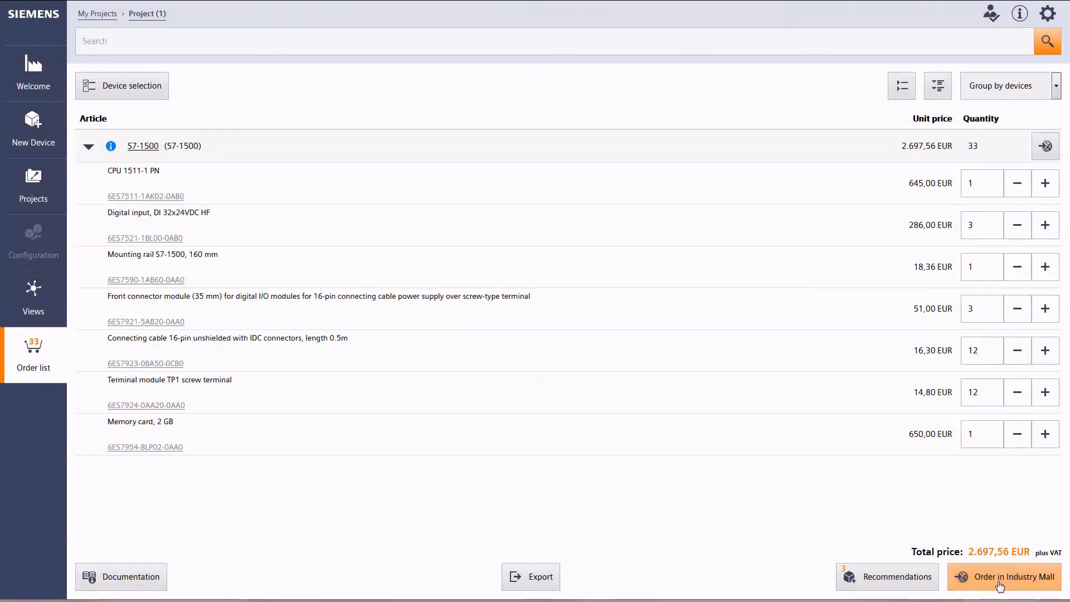